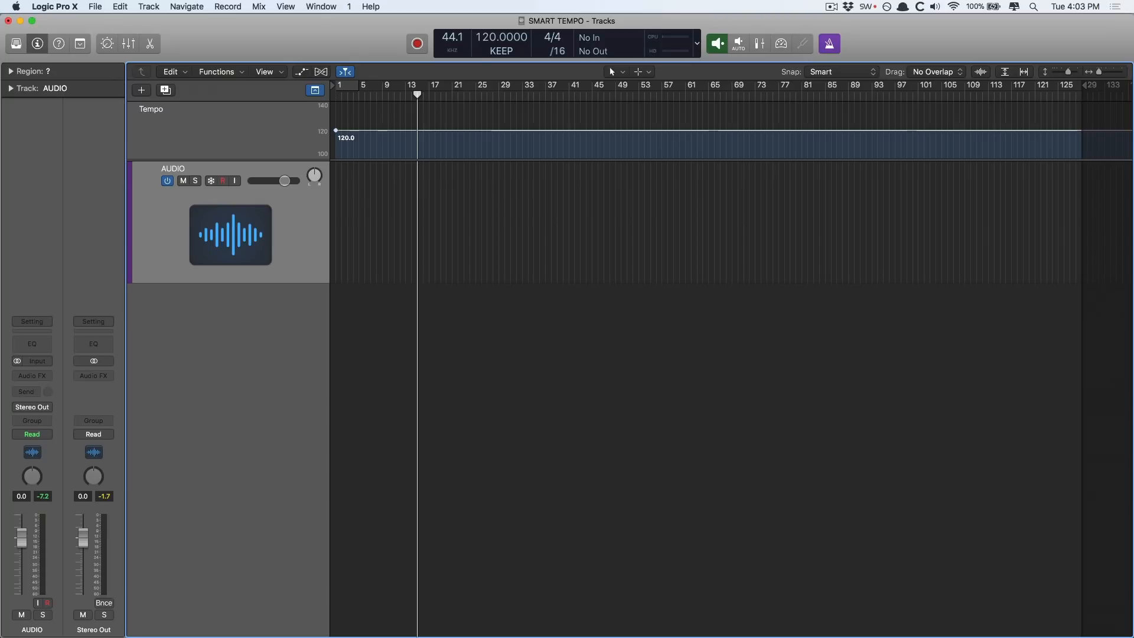
{"action": "mouse_move", "coordinate": [261, 364]}
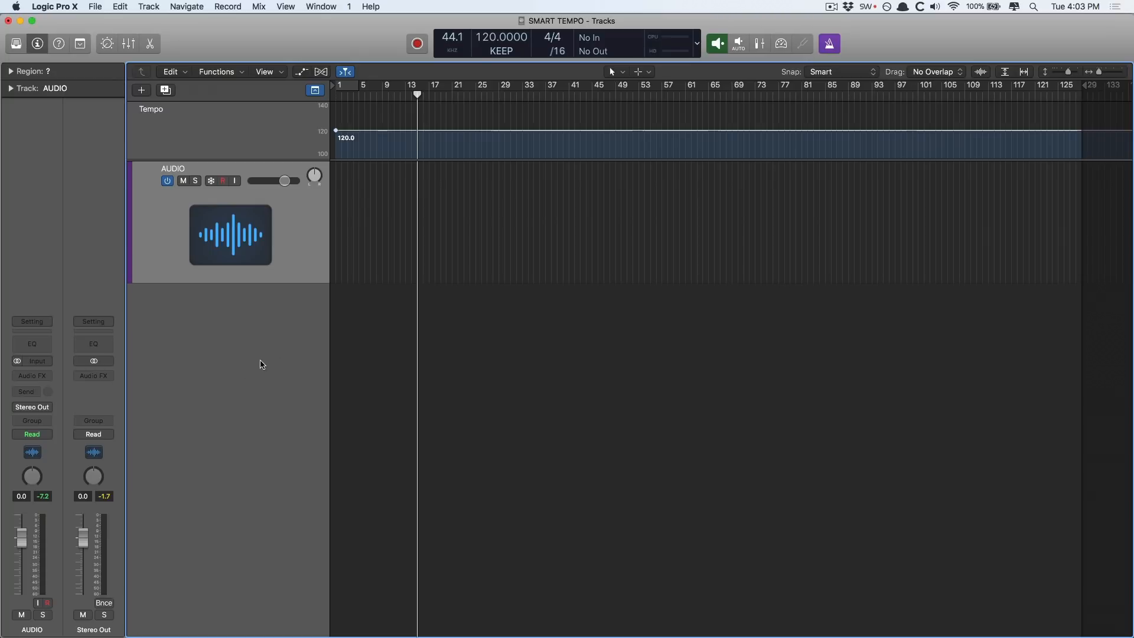
{"action": "mouse_move", "coordinate": [282, 366]}
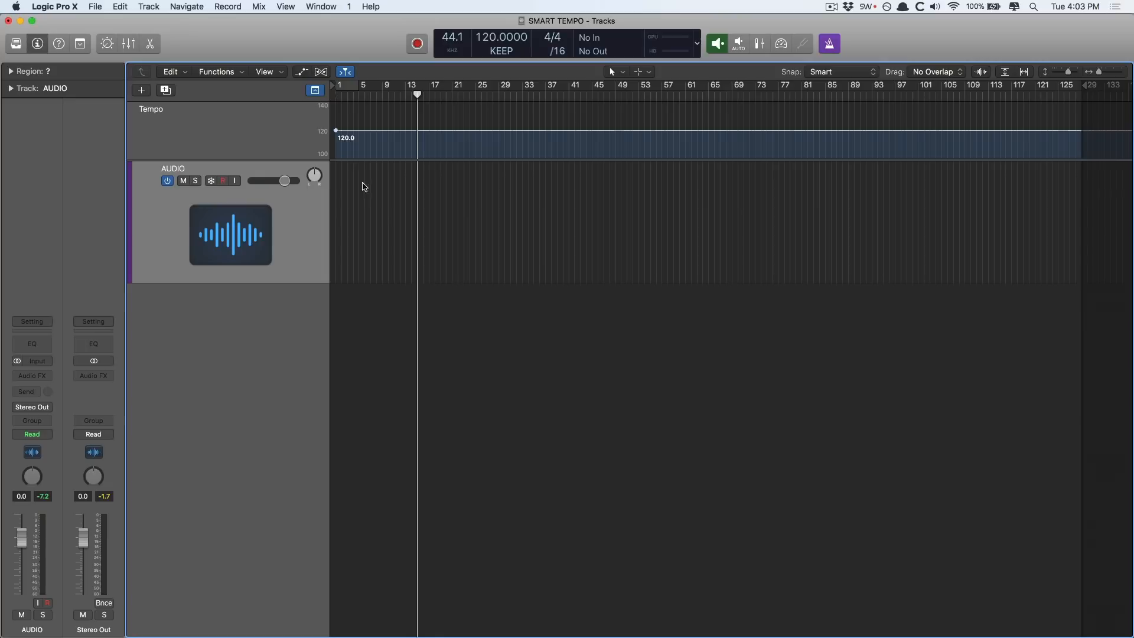
{"action": "mouse_move", "coordinate": [467, 321]}
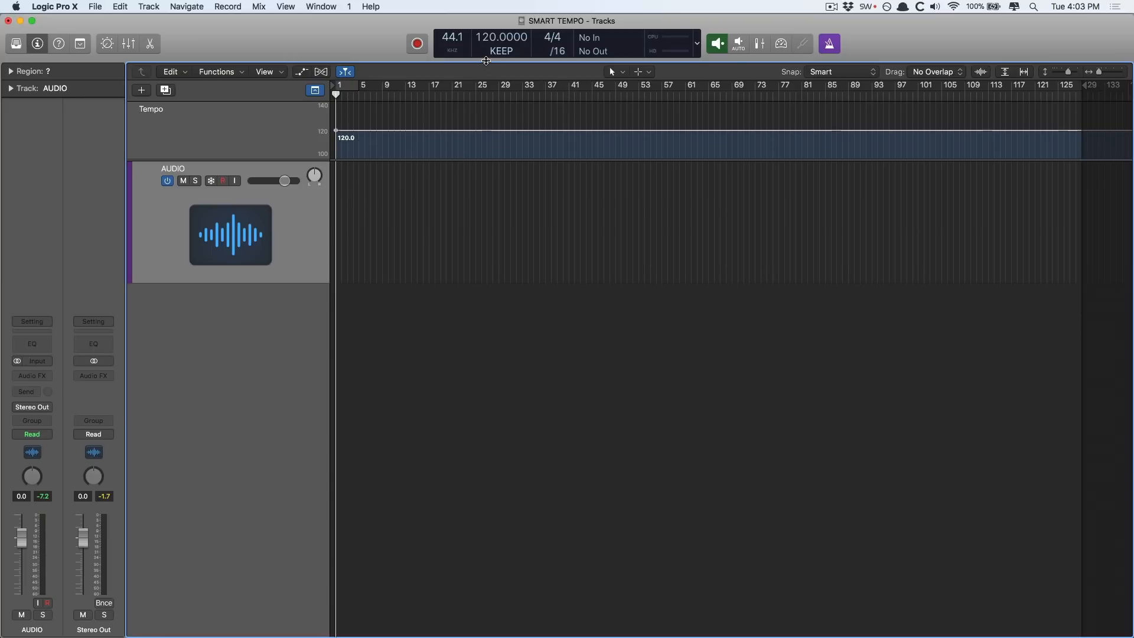
Switch Smart Tempo to Adapt and import GroovyJamzV3 Dramz.wav onto the AUDIO track
{"action": "left_click", "coordinate": [500, 51]}
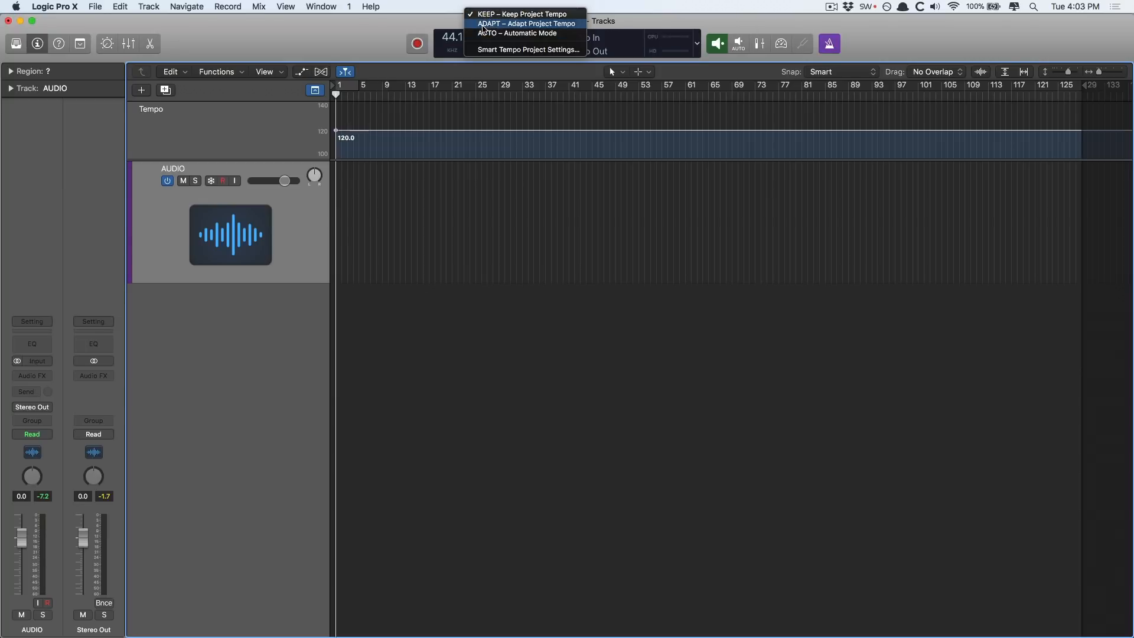
{"action": "left_click", "coordinate": [526, 23]}
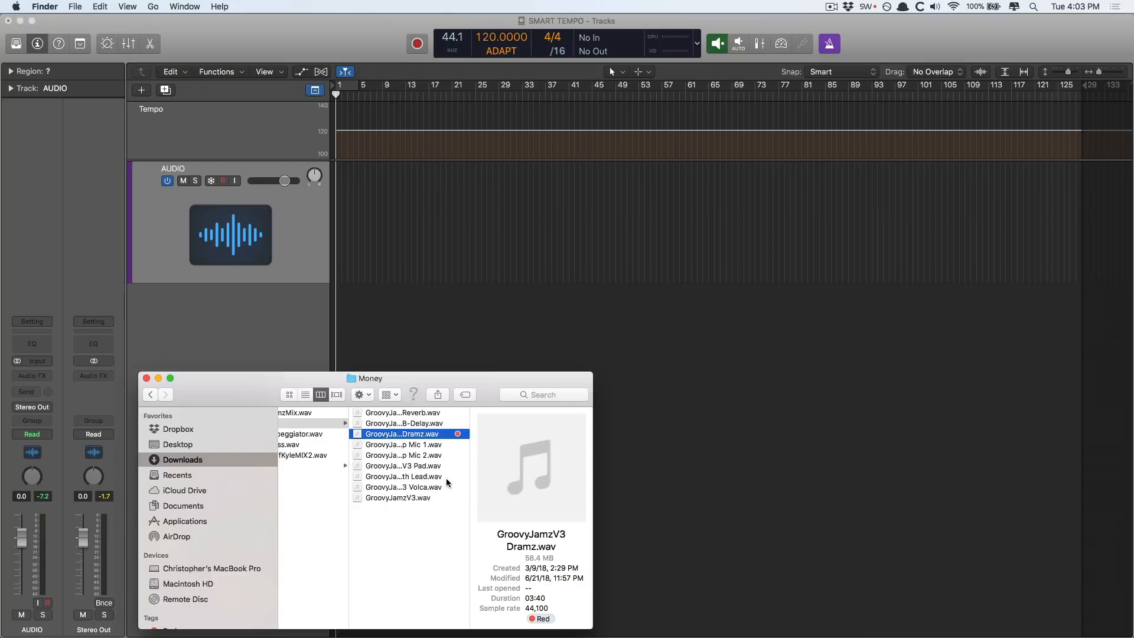
{"action": "left_click_drag", "start_coordinate": [404, 433], "coordinate": [347, 225]}
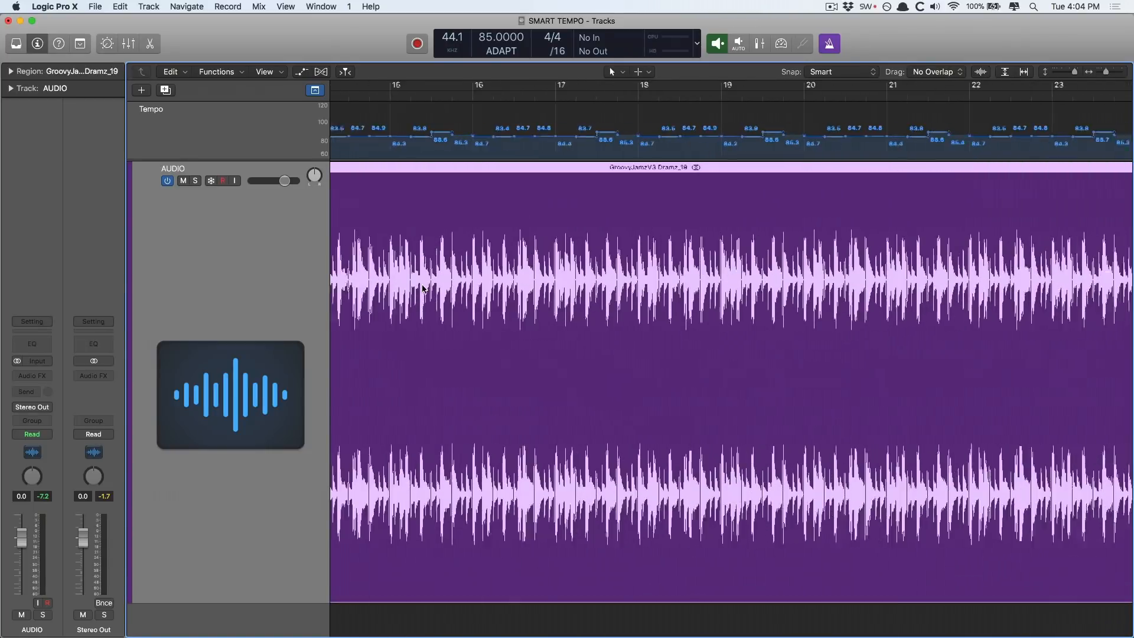
{"action": "scroll", "scroll_direction": "right", "scroll_amount": 3}
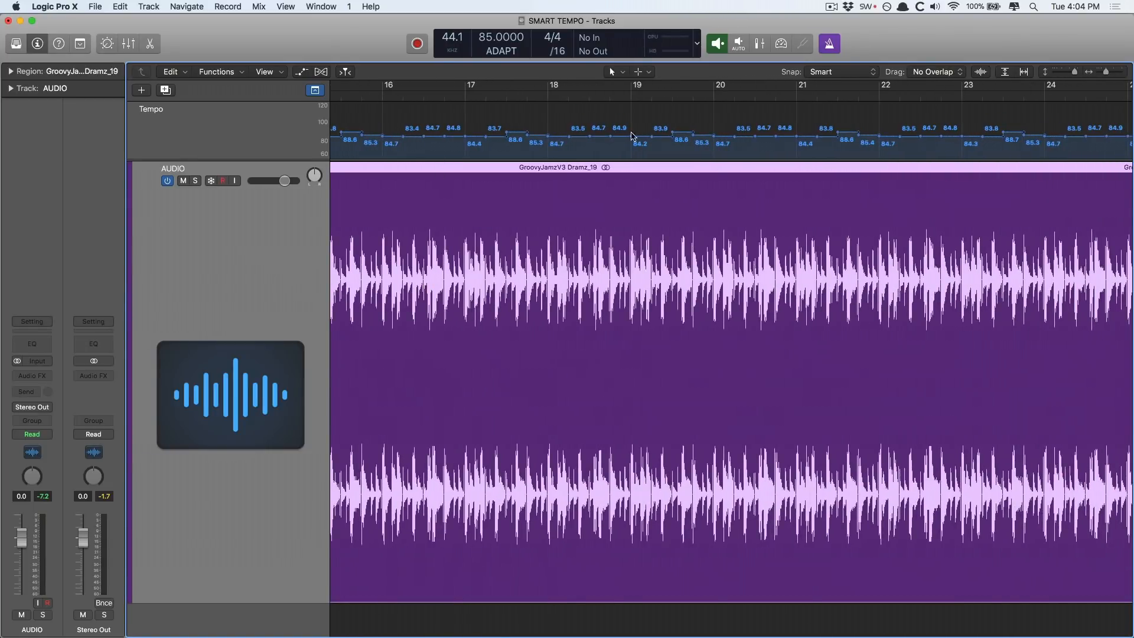
{"action": "scroll", "scroll_direction": "right", "scroll_amount": 3}
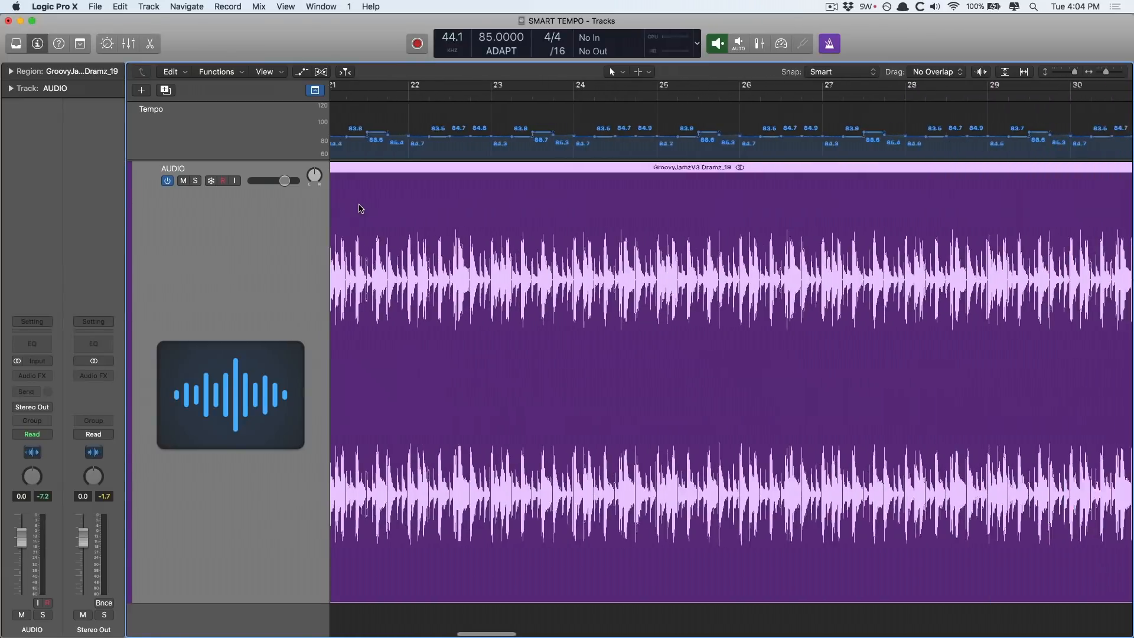
{"action": "scroll", "scroll_direction": "right", "scroll_amount": 3}
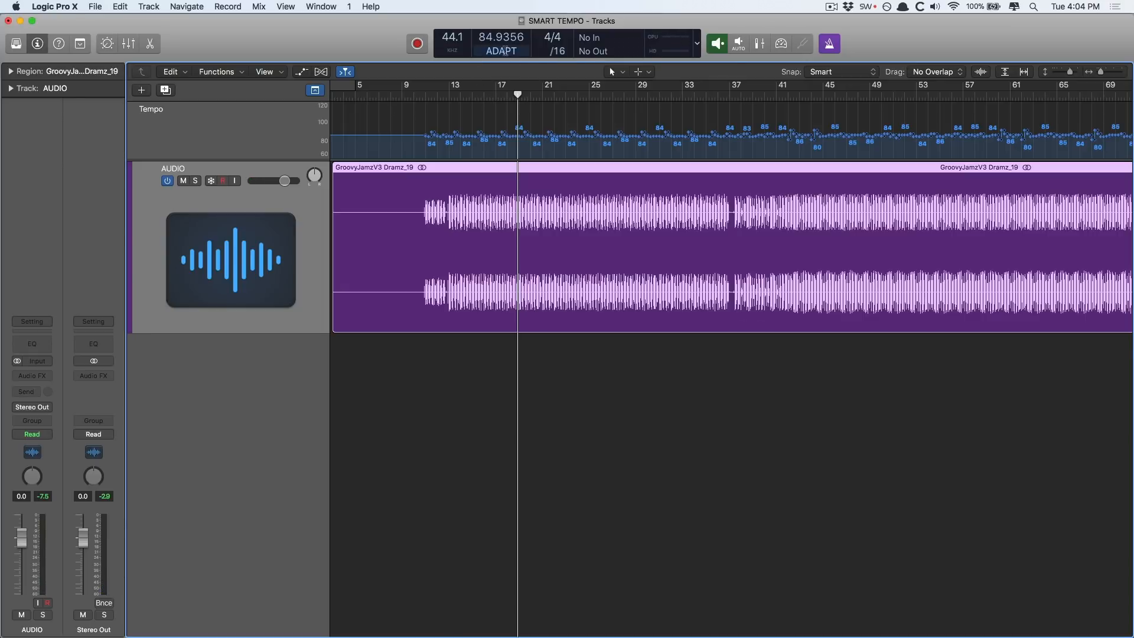
Set Smart Tempo to Keep and set imported audio files to On + Align Bars and Beats
{"action": "left_click", "coordinate": [500, 50]}
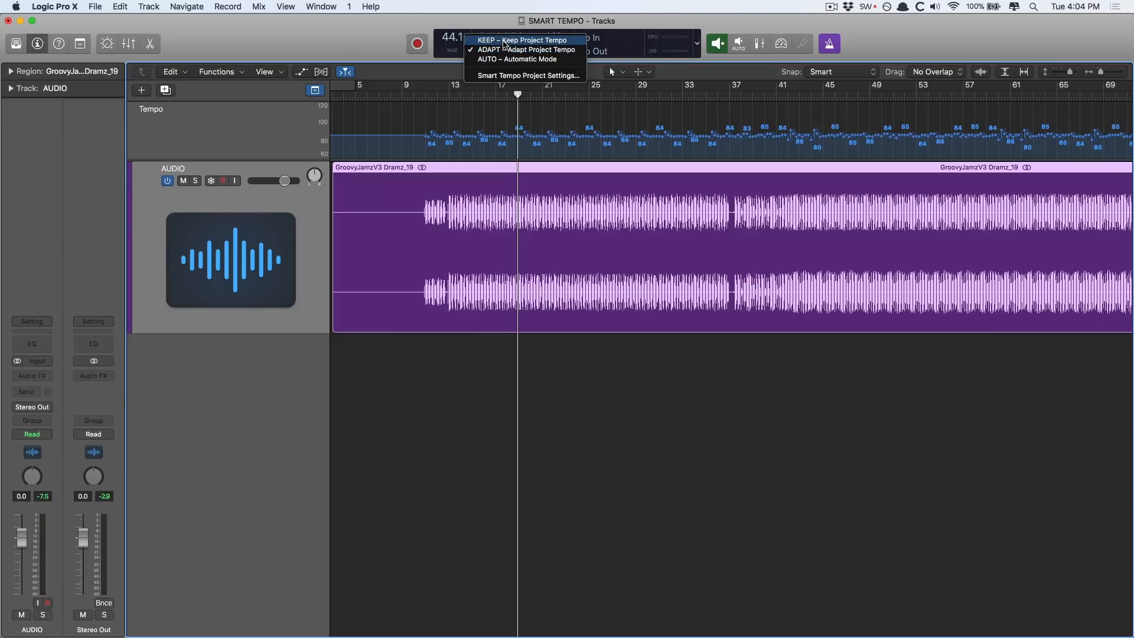
{"action": "left_click", "coordinate": [522, 39]}
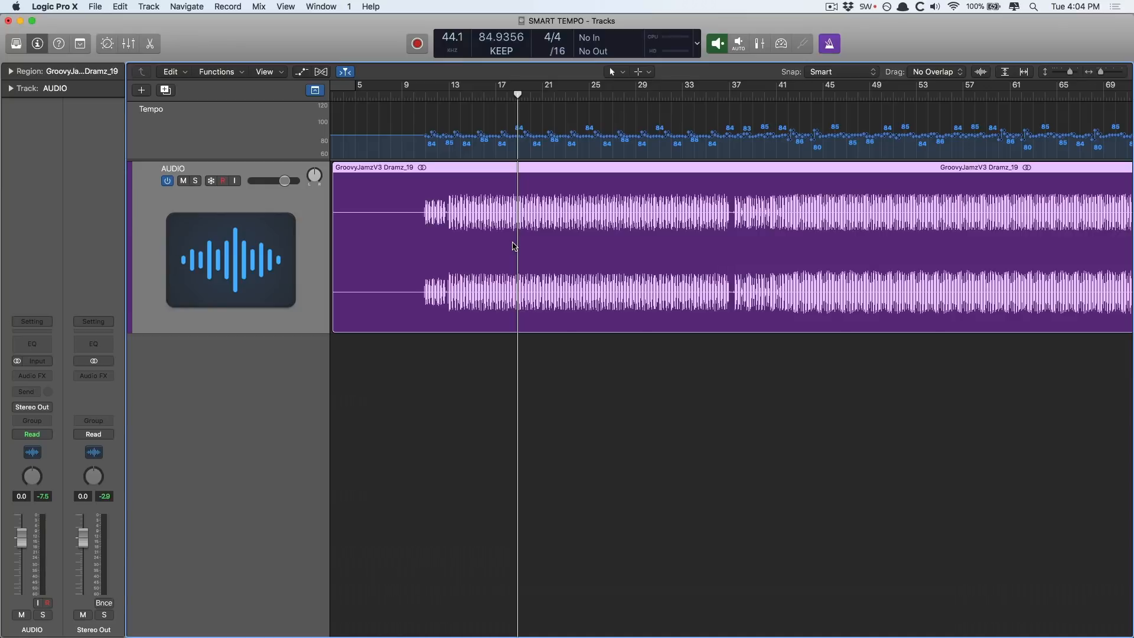
{"action": "left_click", "coordinate": [500, 50]}
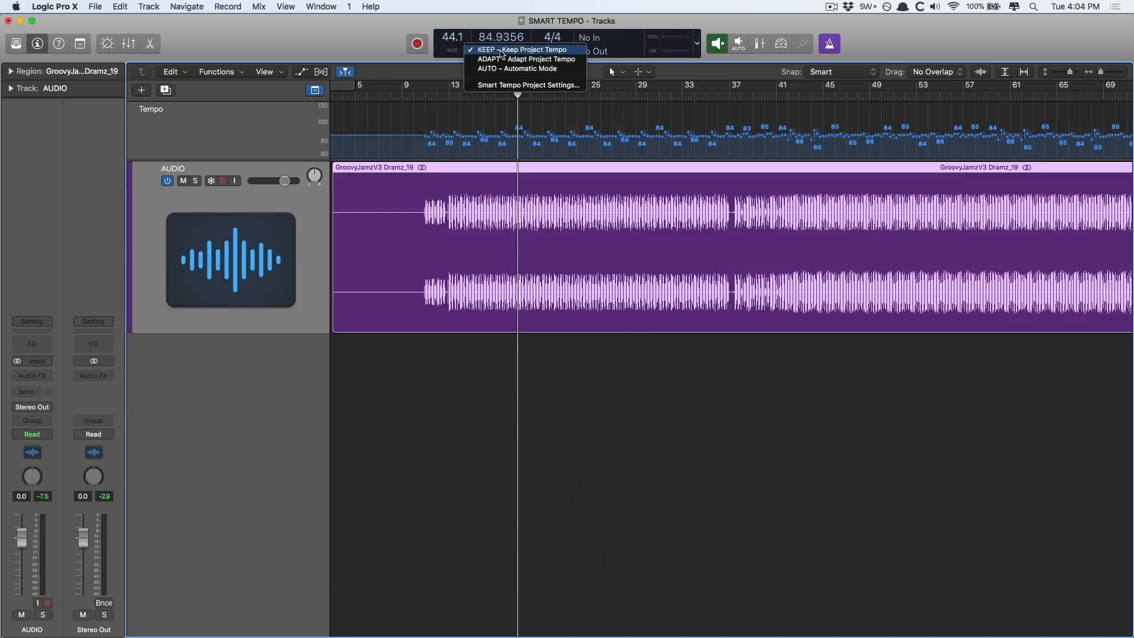
{"action": "mouse_move", "coordinate": [528, 84]}
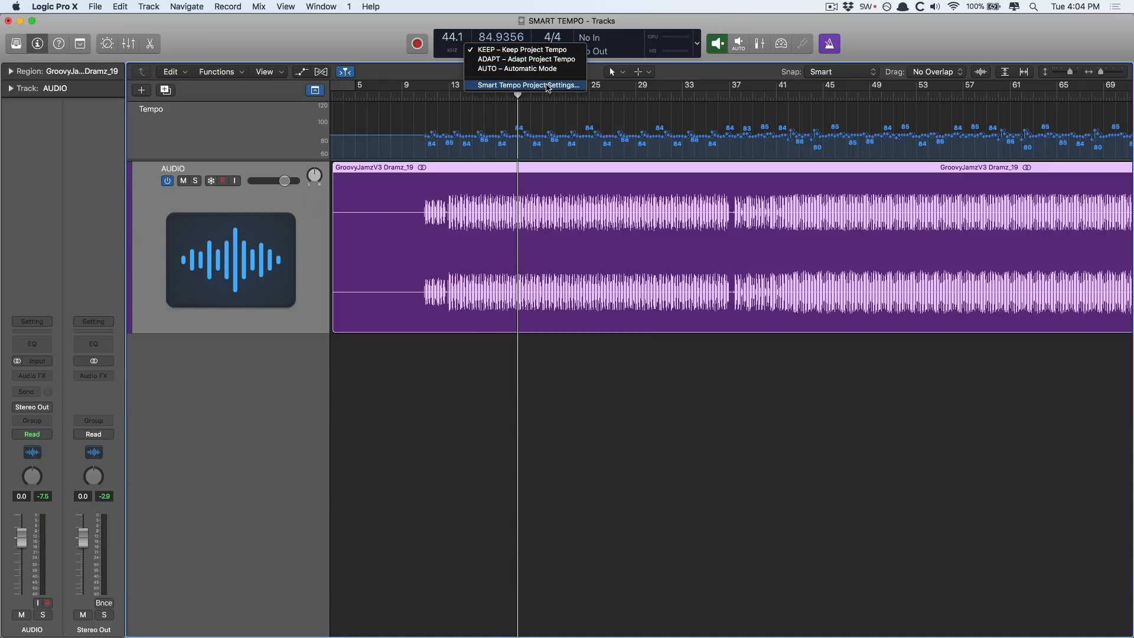
{"action": "left_click", "coordinate": [528, 85]}
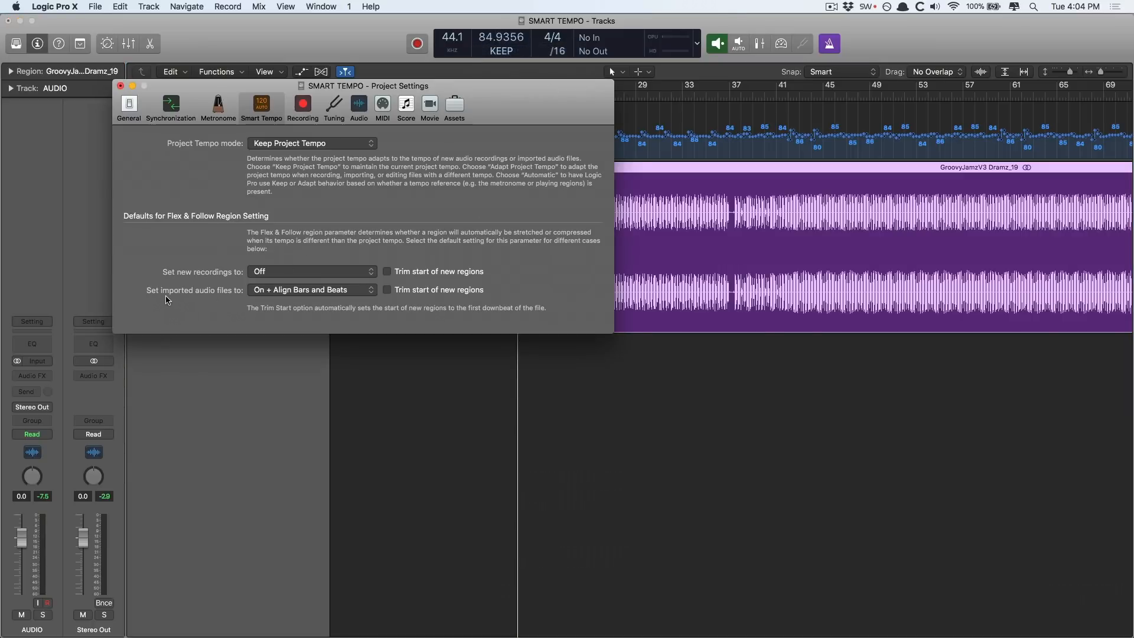
{"action": "left_click", "coordinate": [312, 289]}
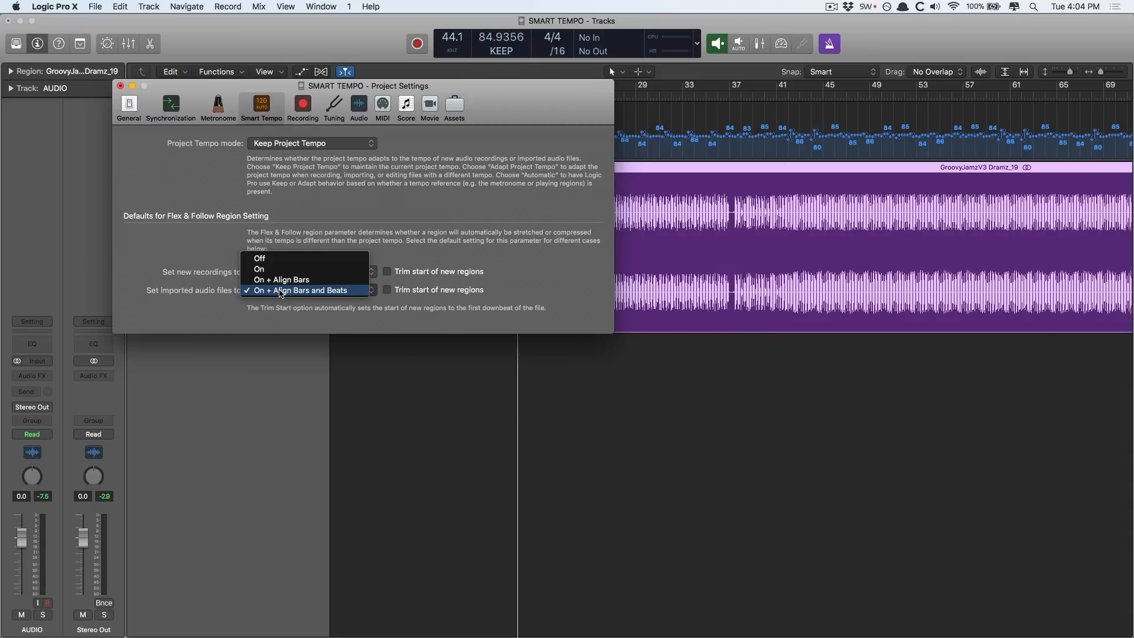
{"action": "left_click", "coordinate": [259, 258]}
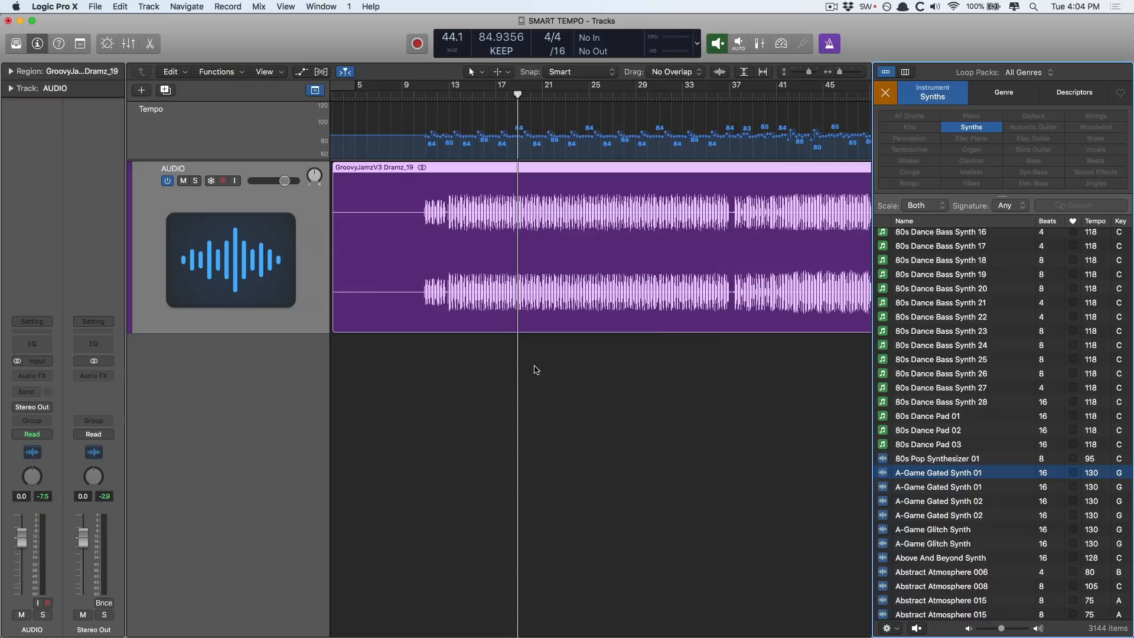
Drag the A-Game Gated Synth 01 loop below the AUDIO track onto a new track
{"action": "left_click_drag", "start_coordinate": [937, 472], "coordinate": [484, 389]}
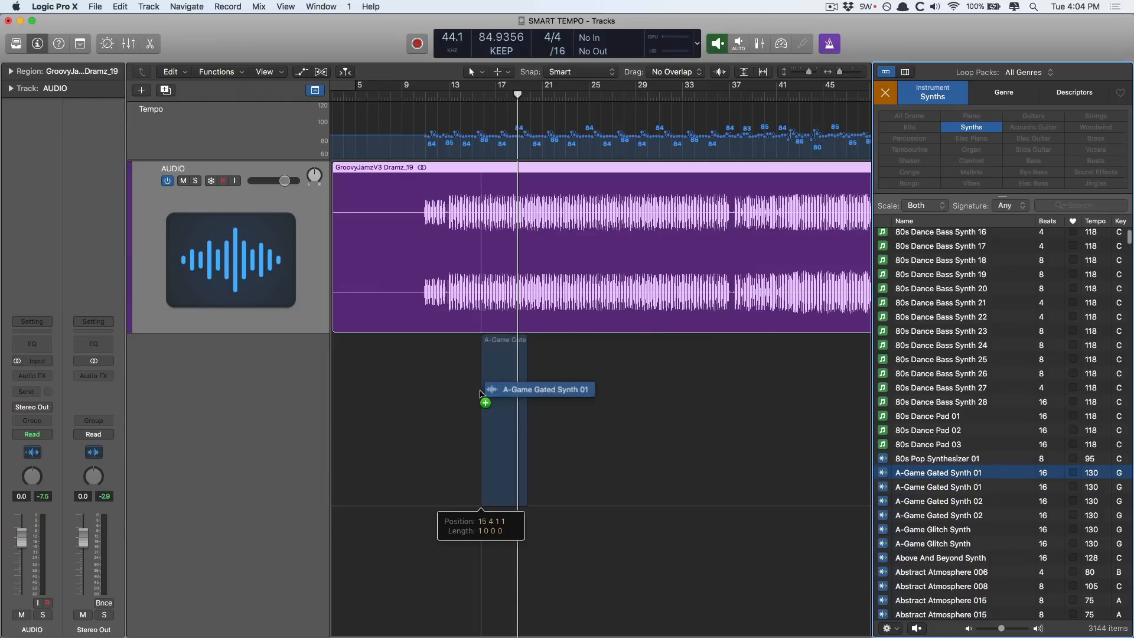
{"action": "left_click_drag", "start_coordinate": [937, 472], "coordinate": [471, 419]}
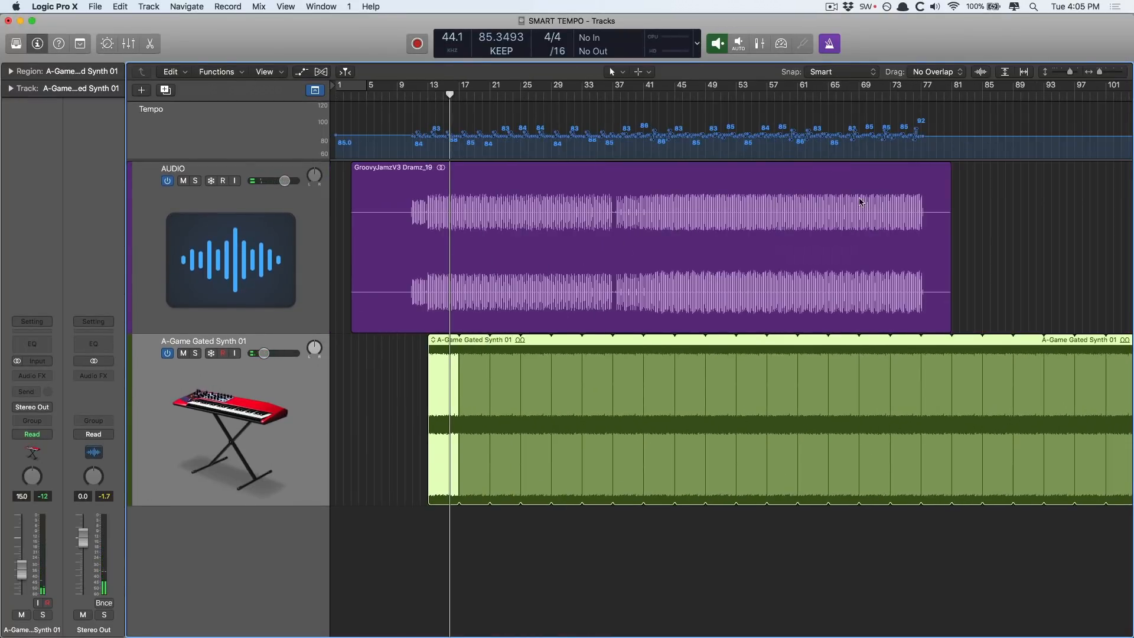
{"action": "mouse_move", "coordinate": [528, 293]}
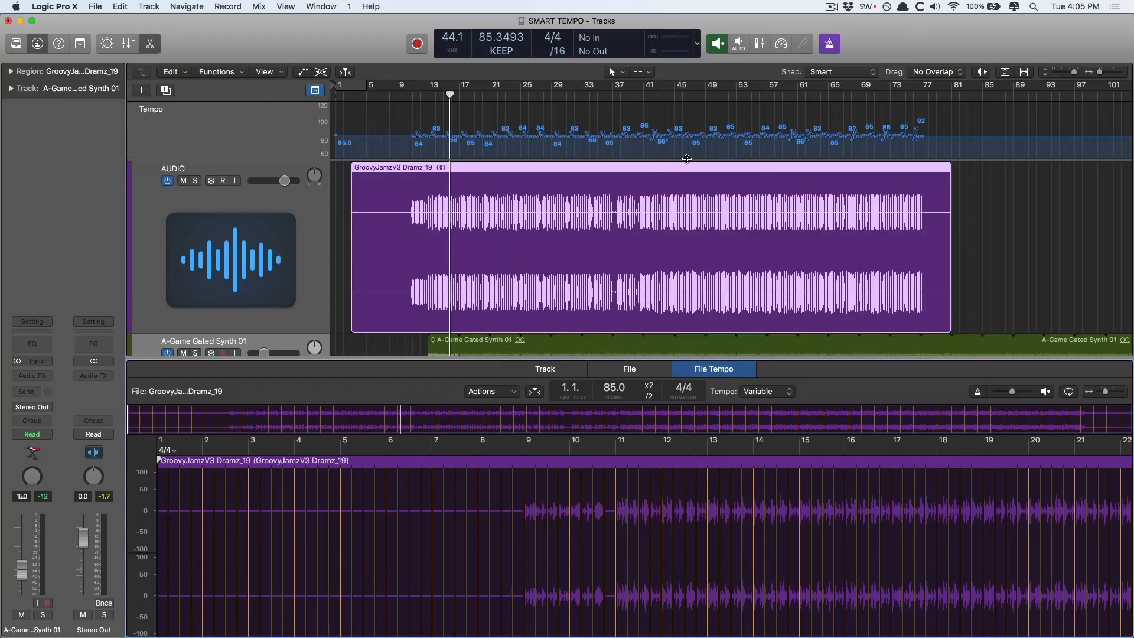
{"action": "mouse_move", "coordinate": [511, 302]}
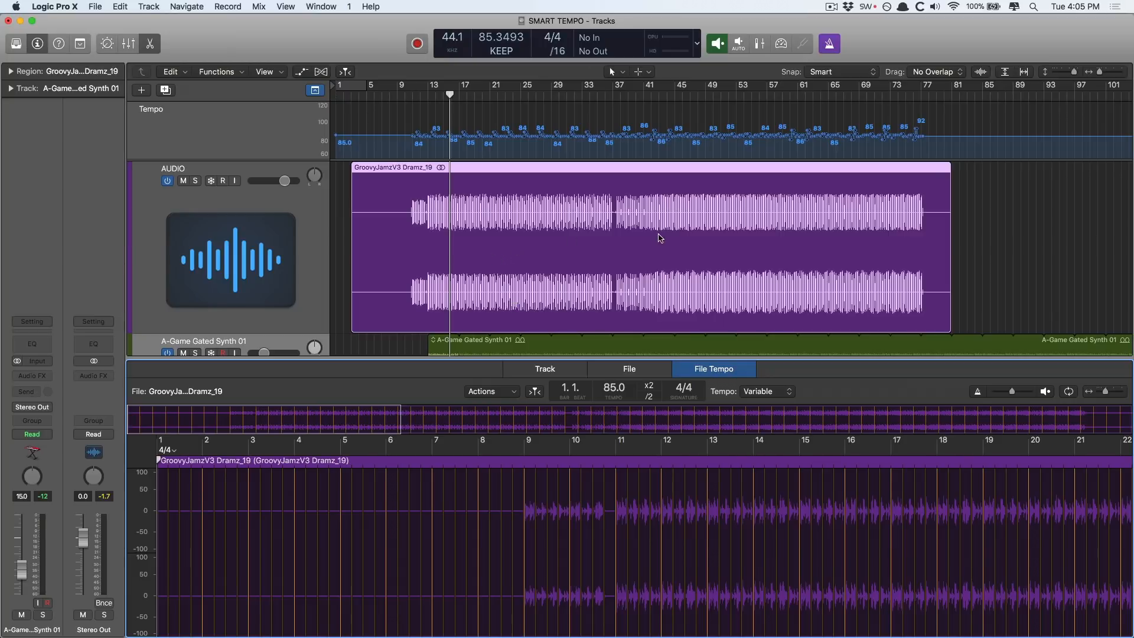
{"action": "mouse_move", "coordinate": [495, 229]}
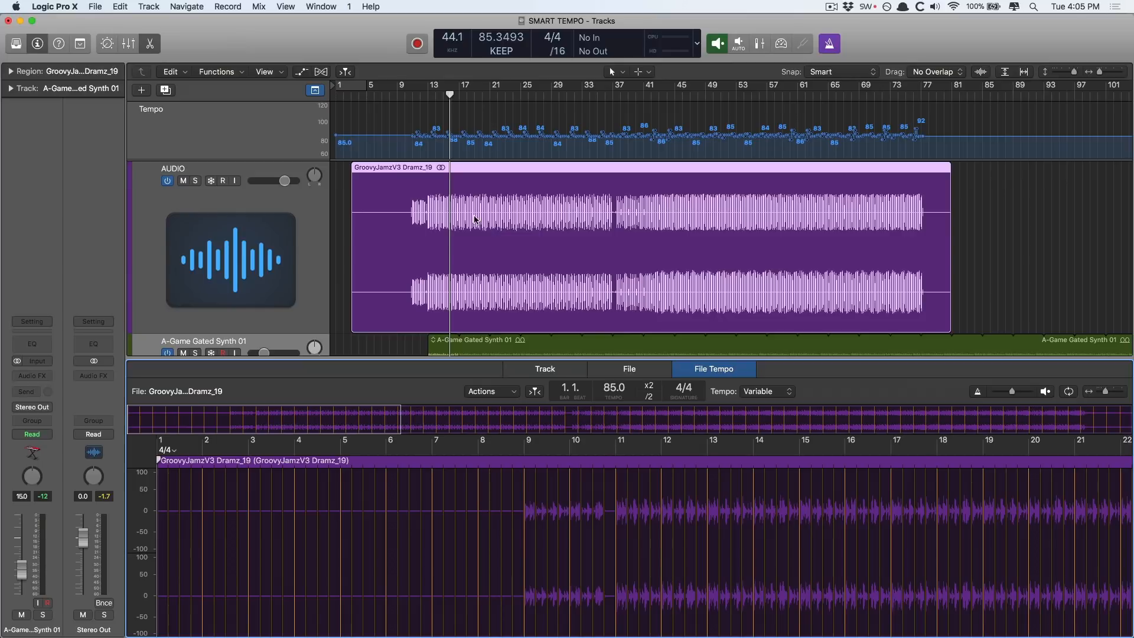
{"action": "mouse_move", "coordinate": [541, 224]}
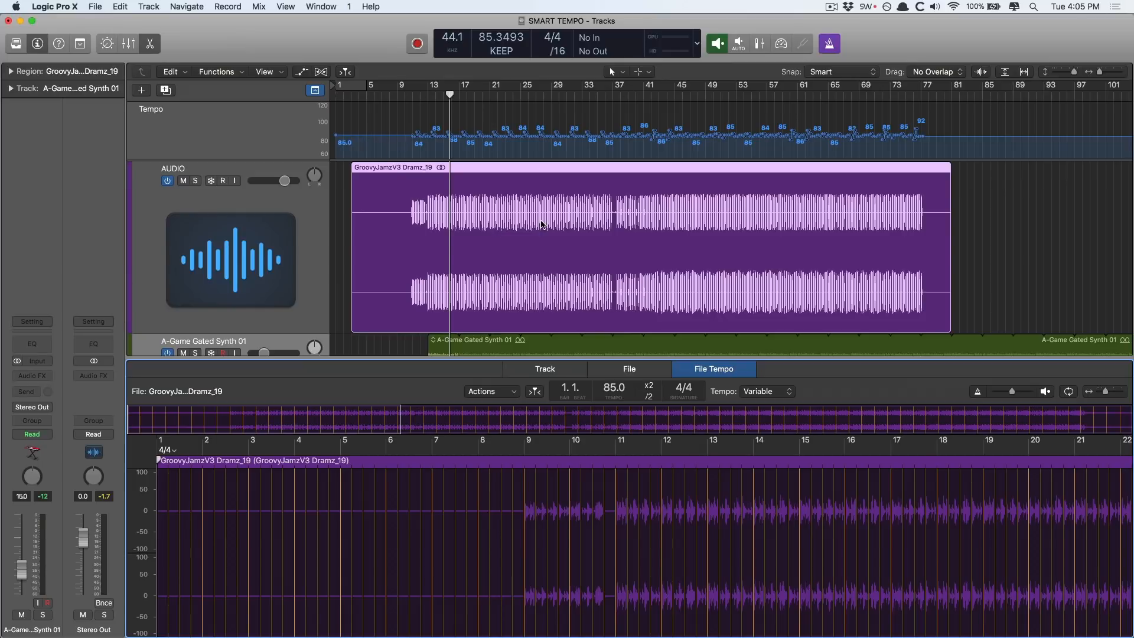
{"action": "mouse_move", "coordinate": [544, 409]}
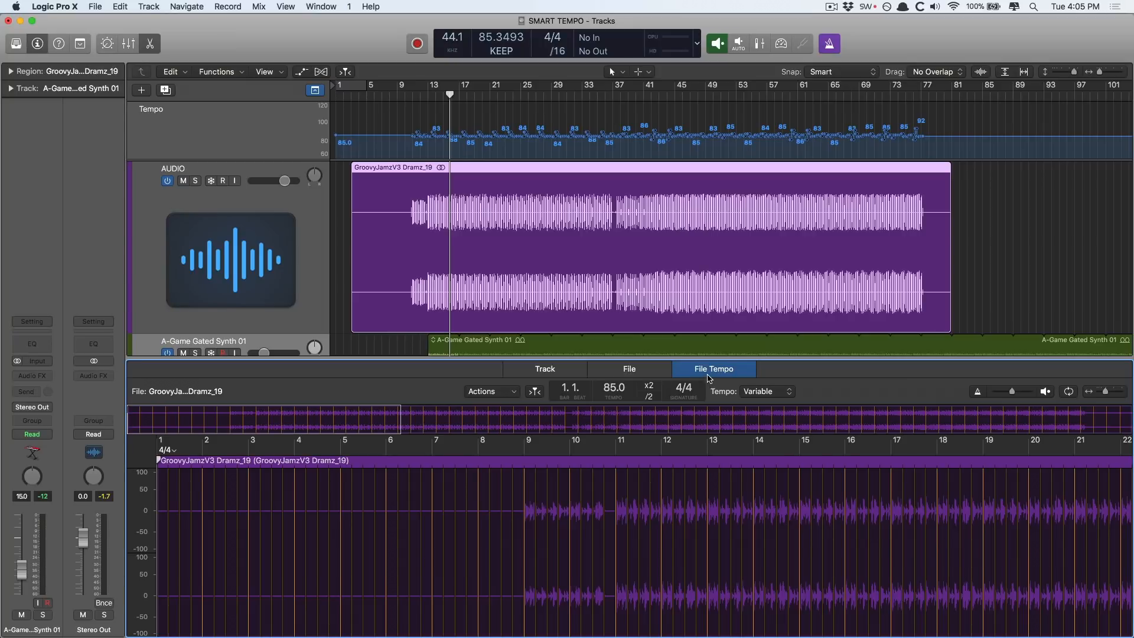
Apply Adapt Region Tempo to Project Tempo and Align Downbeat to the drum region
{"action": "left_click", "coordinate": [488, 391]}
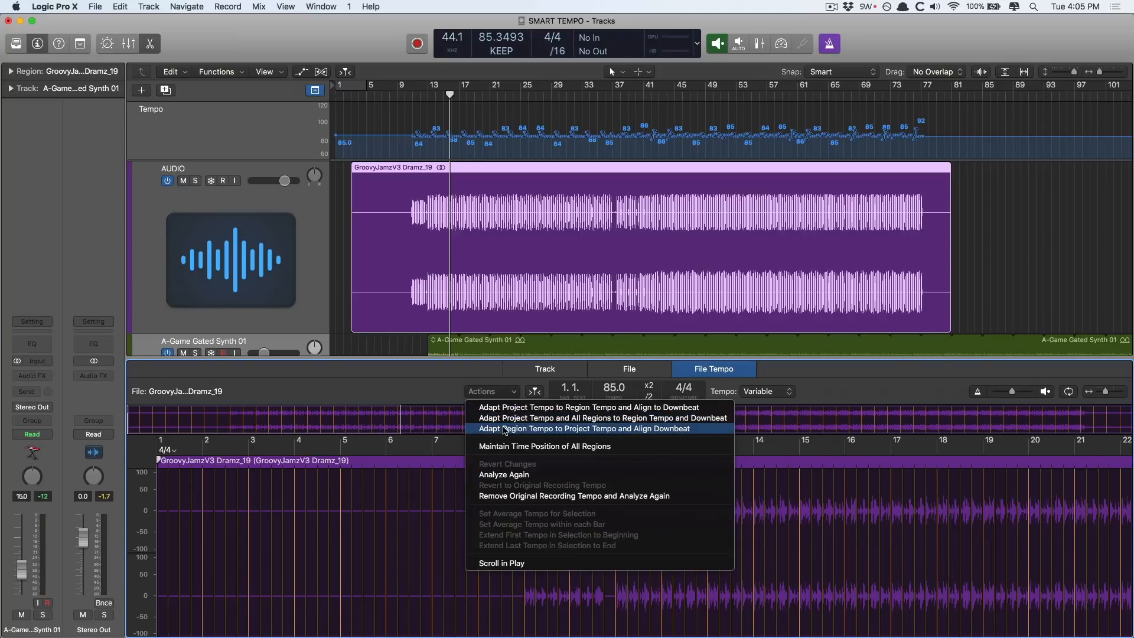
{"action": "mouse_move", "coordinate": [599, 431]}
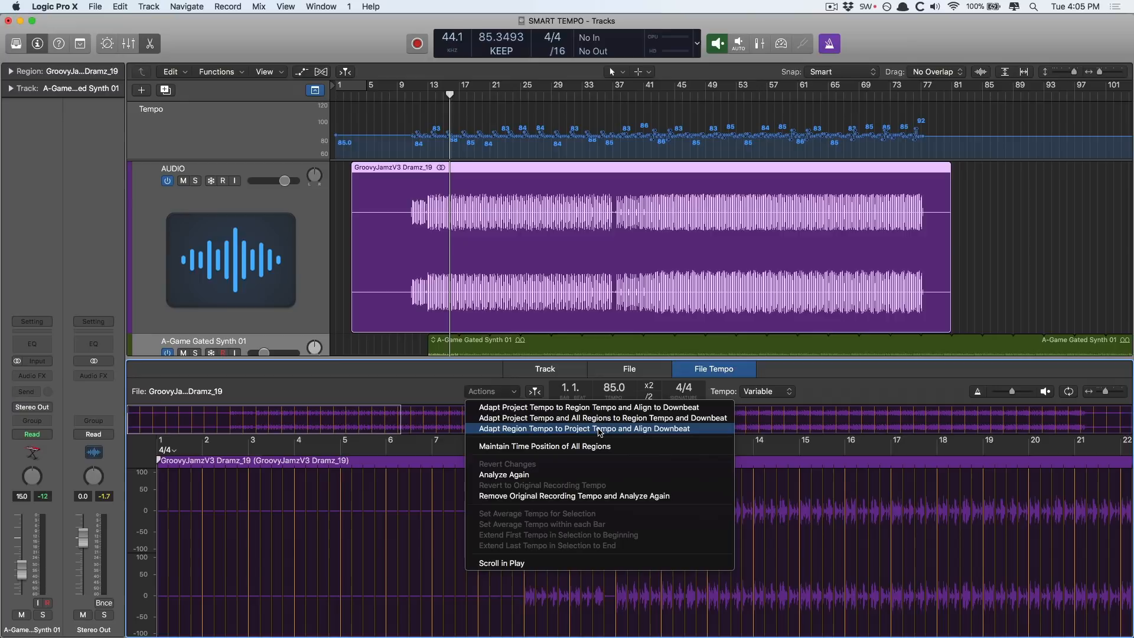
{"action": "left_click", "coordinate": [583, 428]}
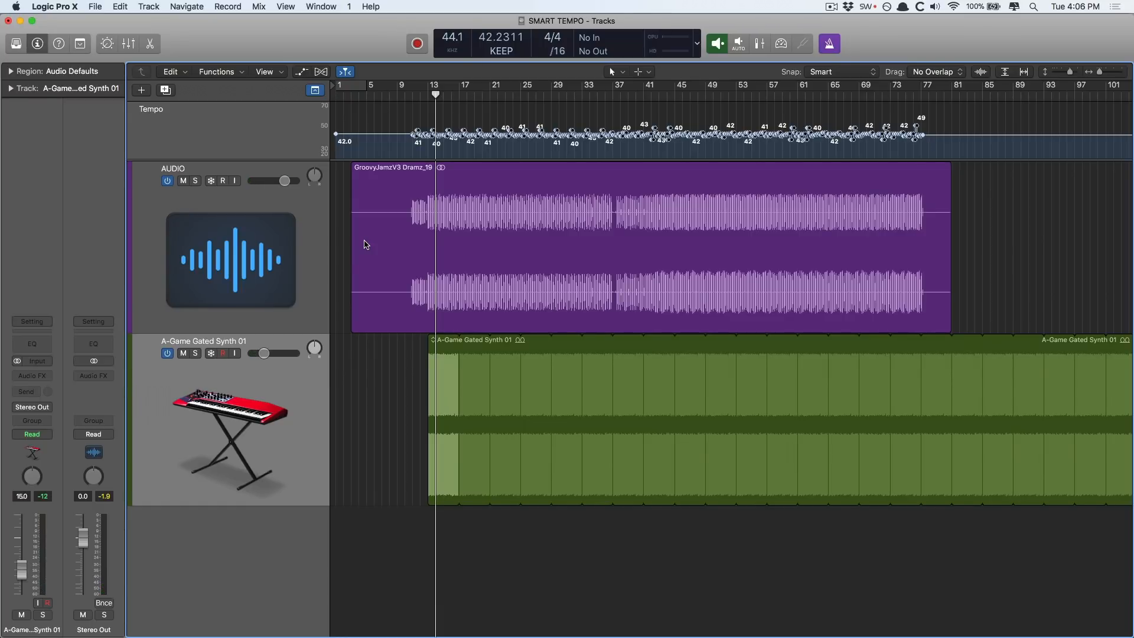
{"action": "mouse_move", "coordinate": [624, 93]}
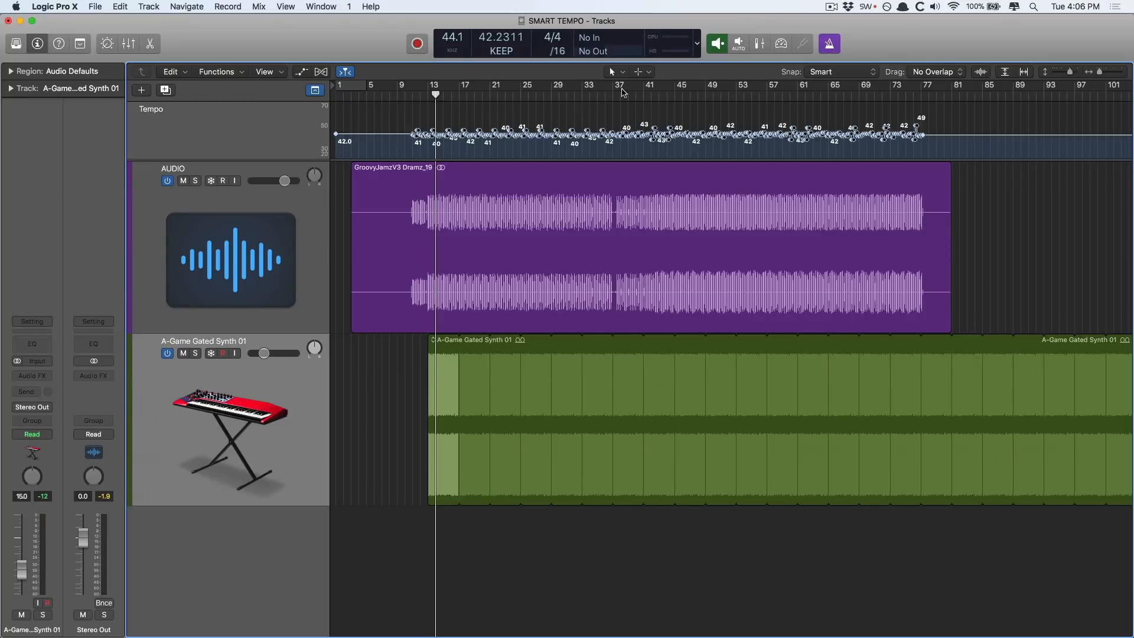
{"action": "mouse_move", "coordinate": [585, 214]}
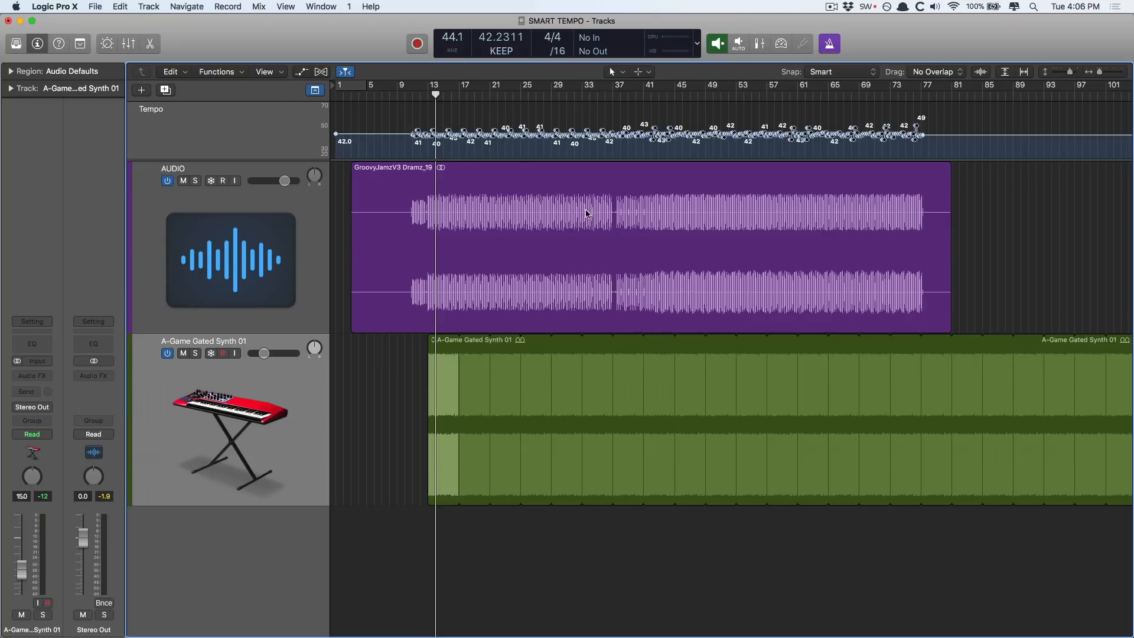
{"action": "mouse_move", "coordinate": [555, 210]}
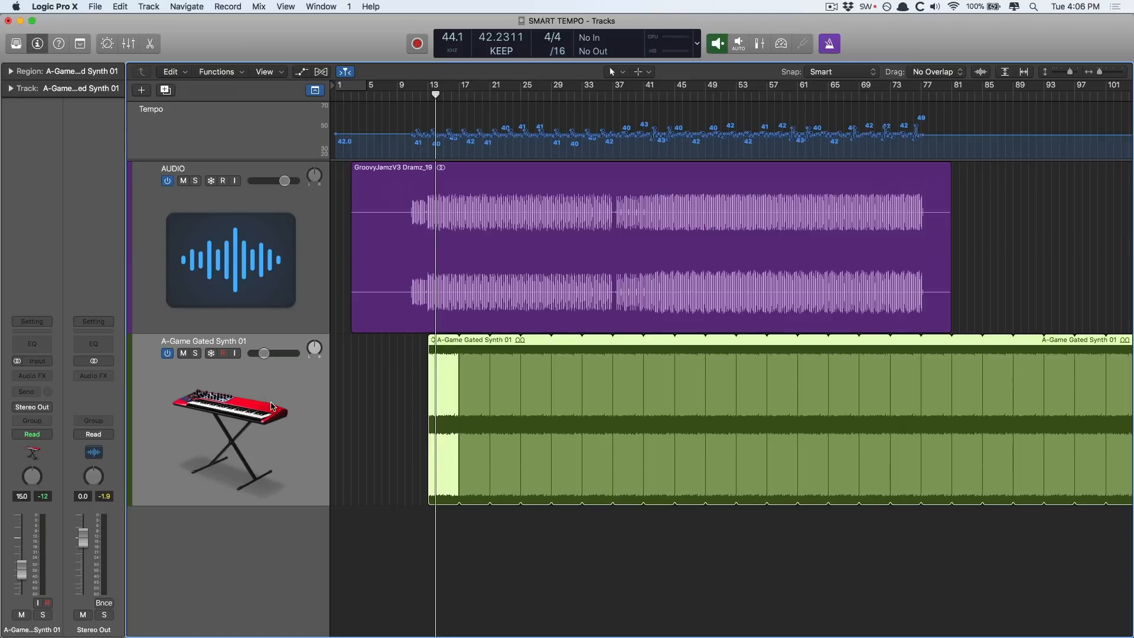
Set the project tempo in the LCD to 120 BPM
{"action": "left_click", "coordinate": [651, 210]}
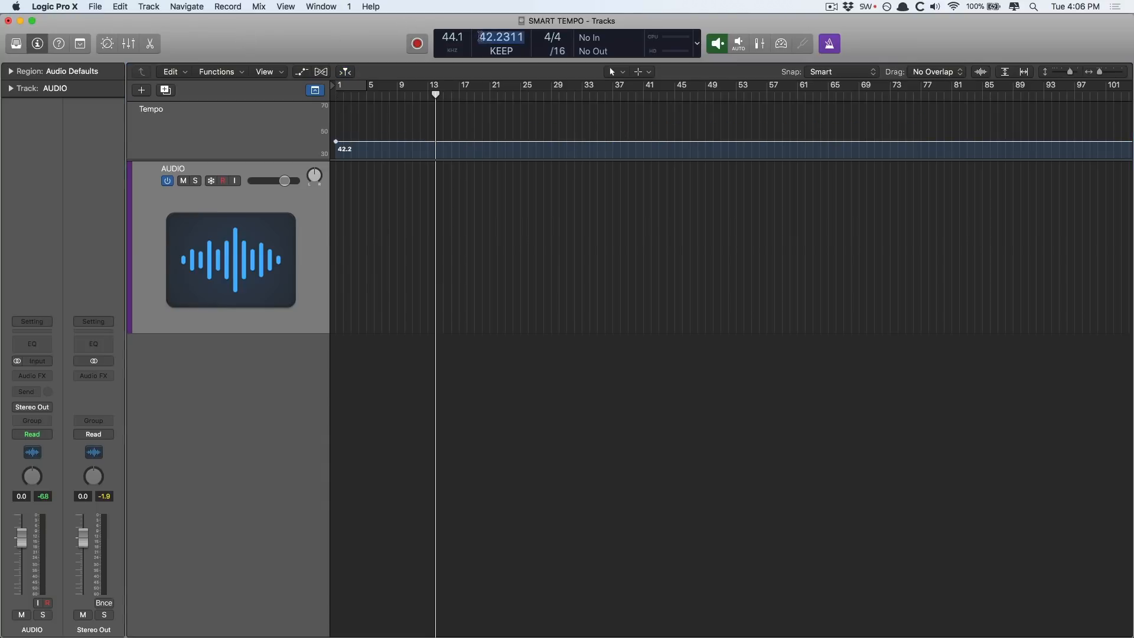
{"action": "type", "text": "120.0000"}
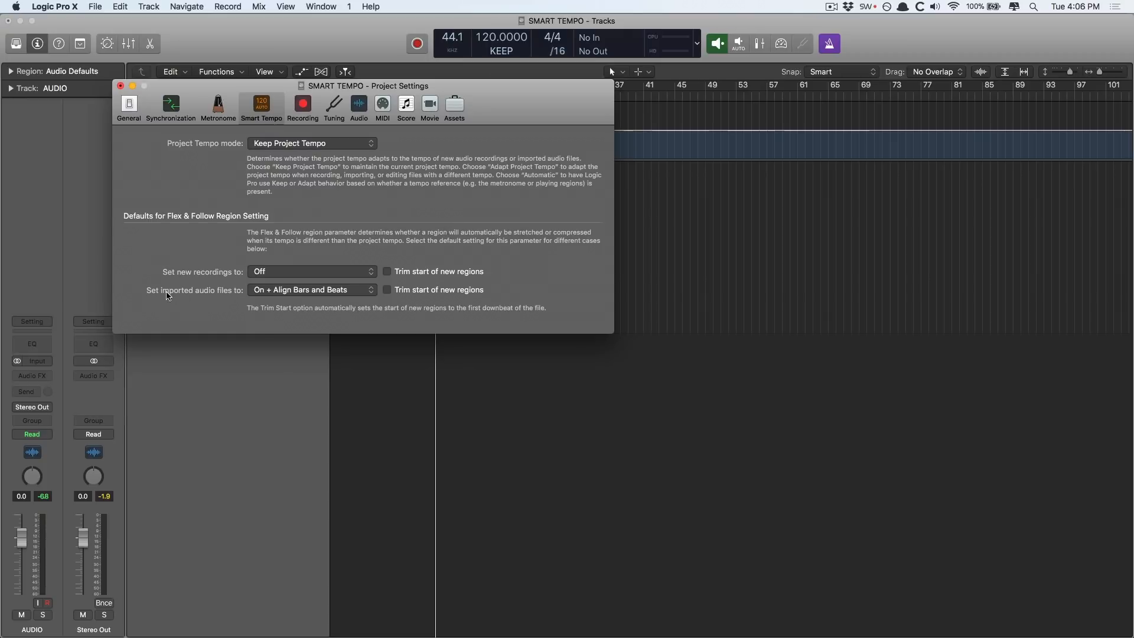
Set imported audio to On + Align Bars and Beats, then import GroovyJamzV3 Dramz onto the track
{"action": "left_click", "coordinate": [312, 290]}
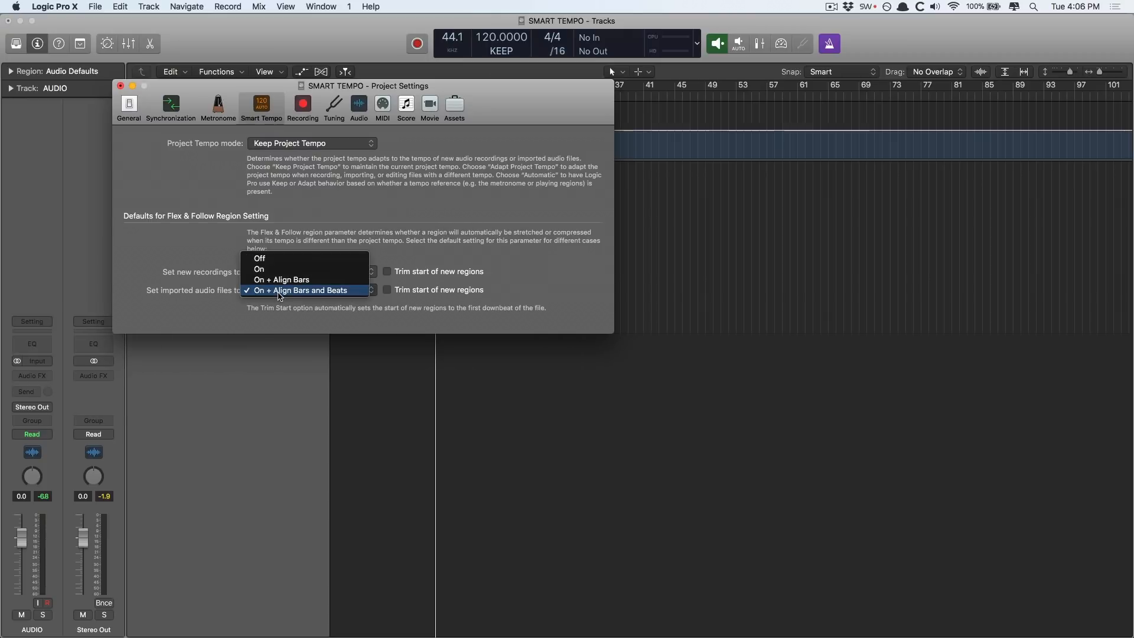
{"action": "left_click", "coordinate": [259, 258]}
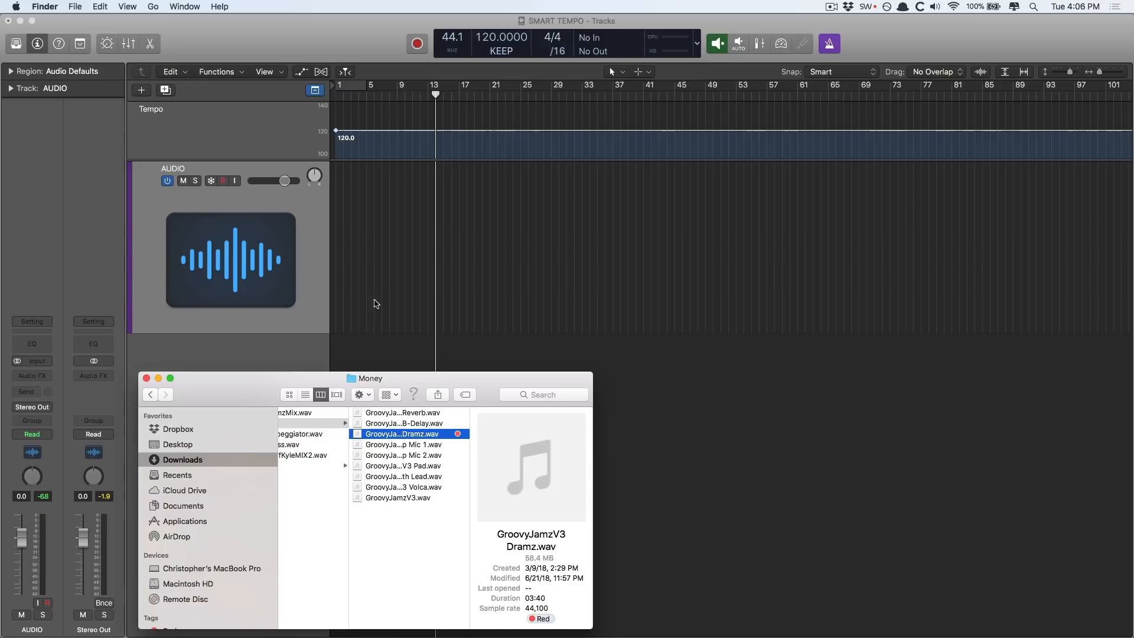
{"action": "left_click_drag", "start_coordinate": [407, 433], "coordinate": [415, 212]}
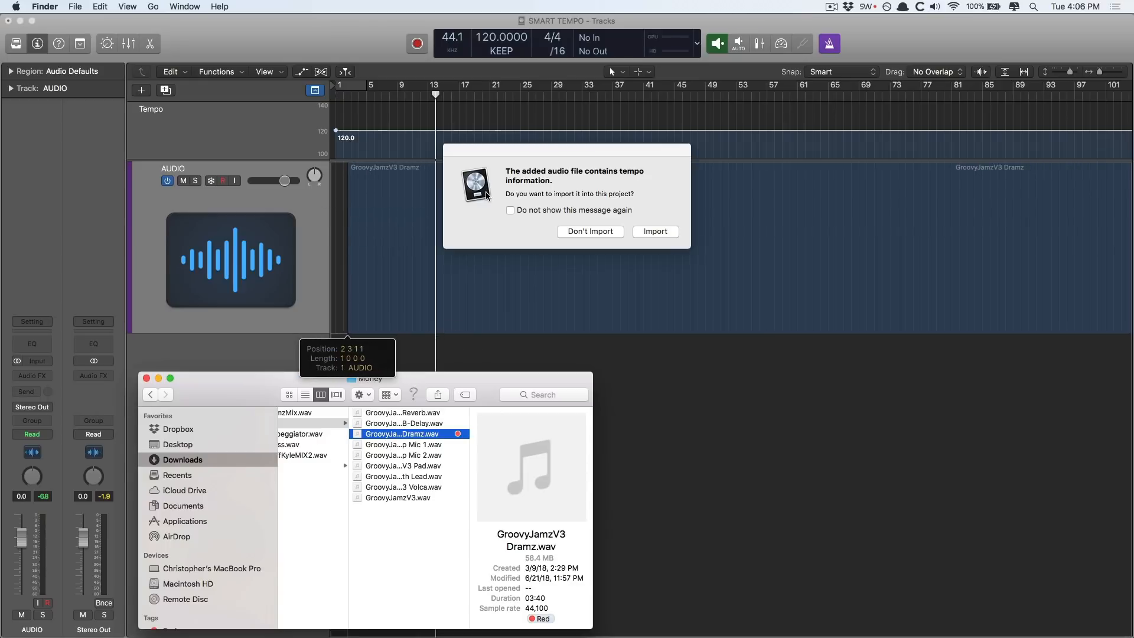
{"action": "mouse_move", "coordinate": [563, 241]}
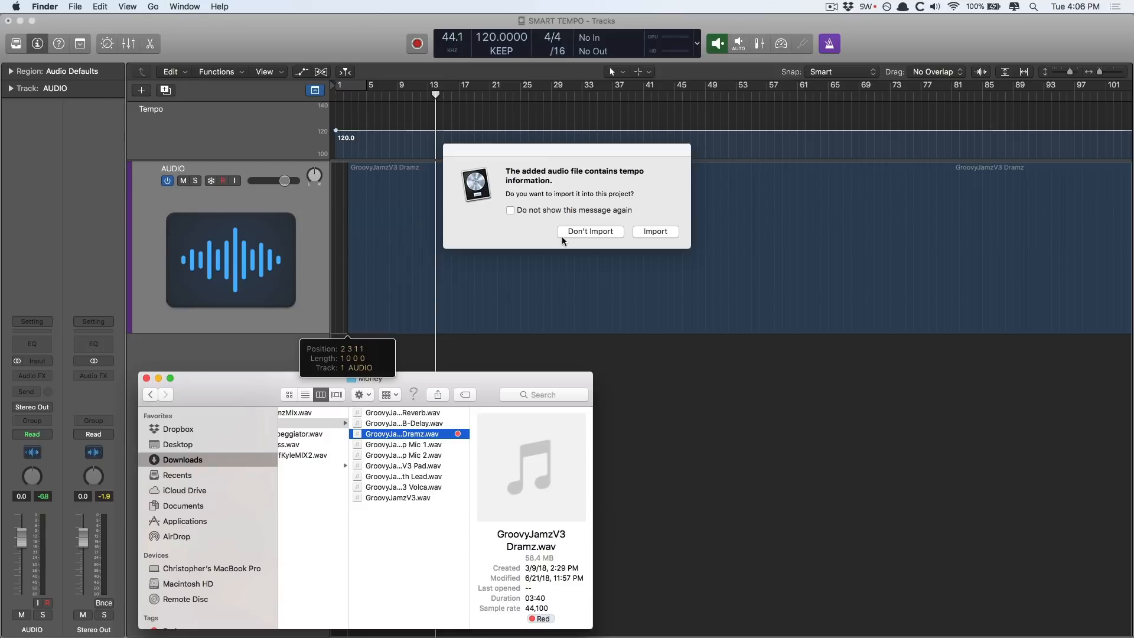
{"action": "left_click", "coordinate": [590, 231]}
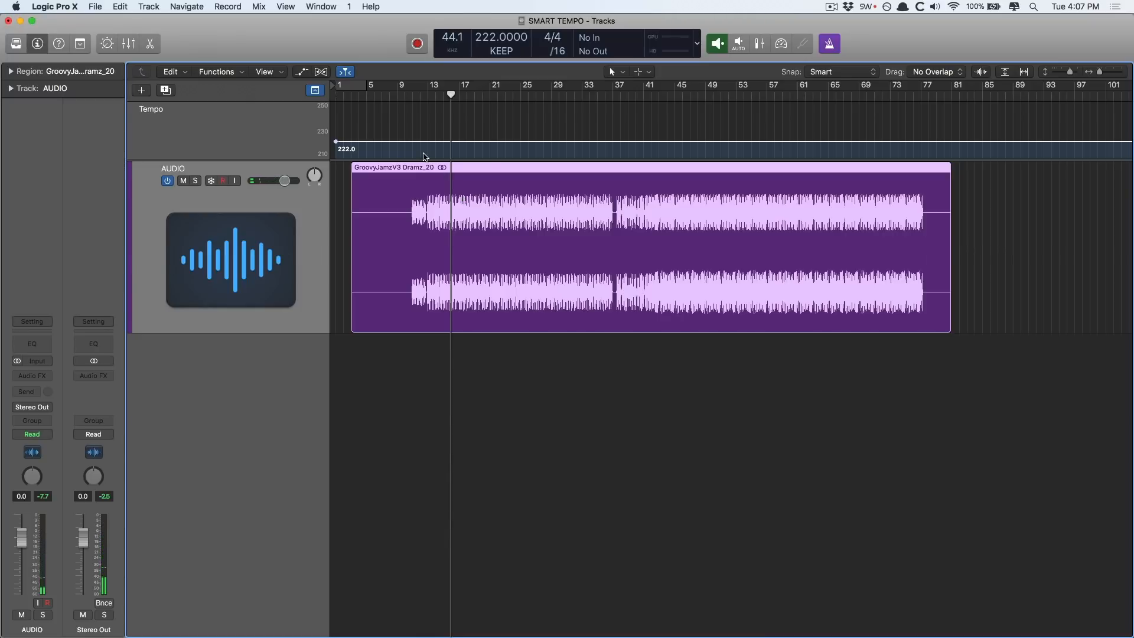
Open the Window menu listing the open project windows
{"action": "left_click", "coordinate": [320, 6]}
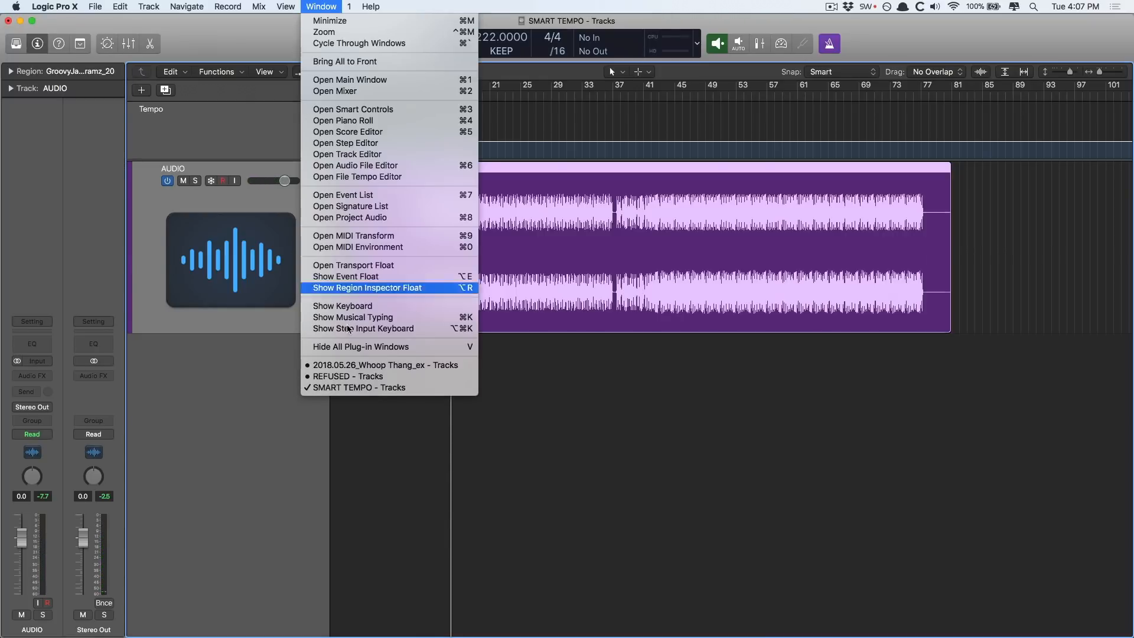
Switch to the Whoop Thang project and open the VOX_bip vocal's file tempo actions
{"action": "left_click", "coordinate": [384, 364]}
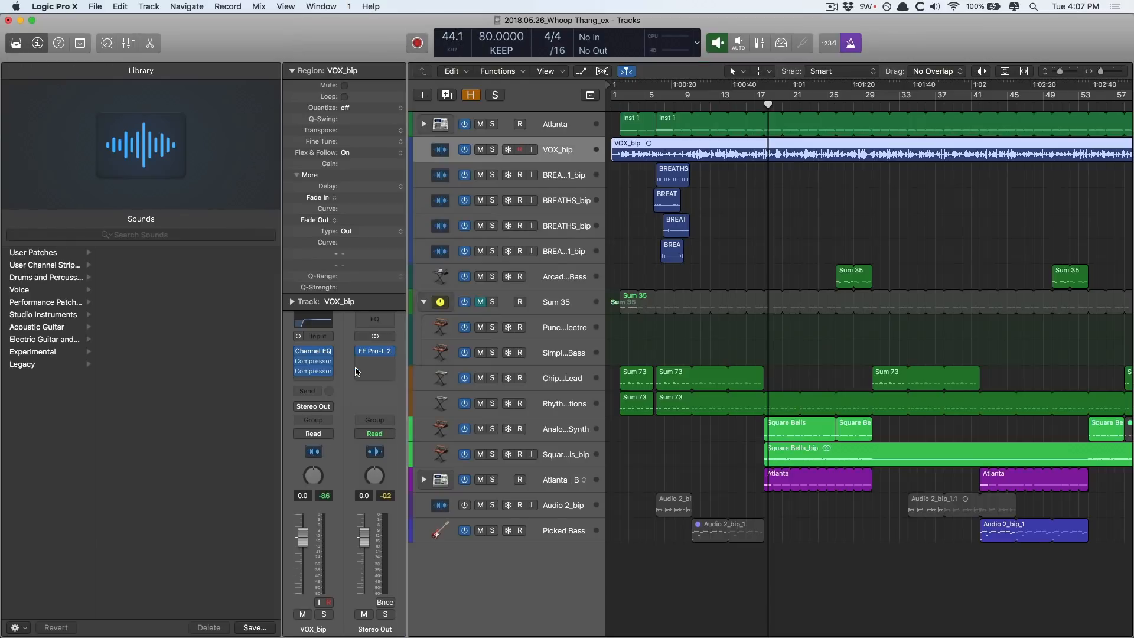
{"action": "mouse_move", "coordinate": [728, 362]}
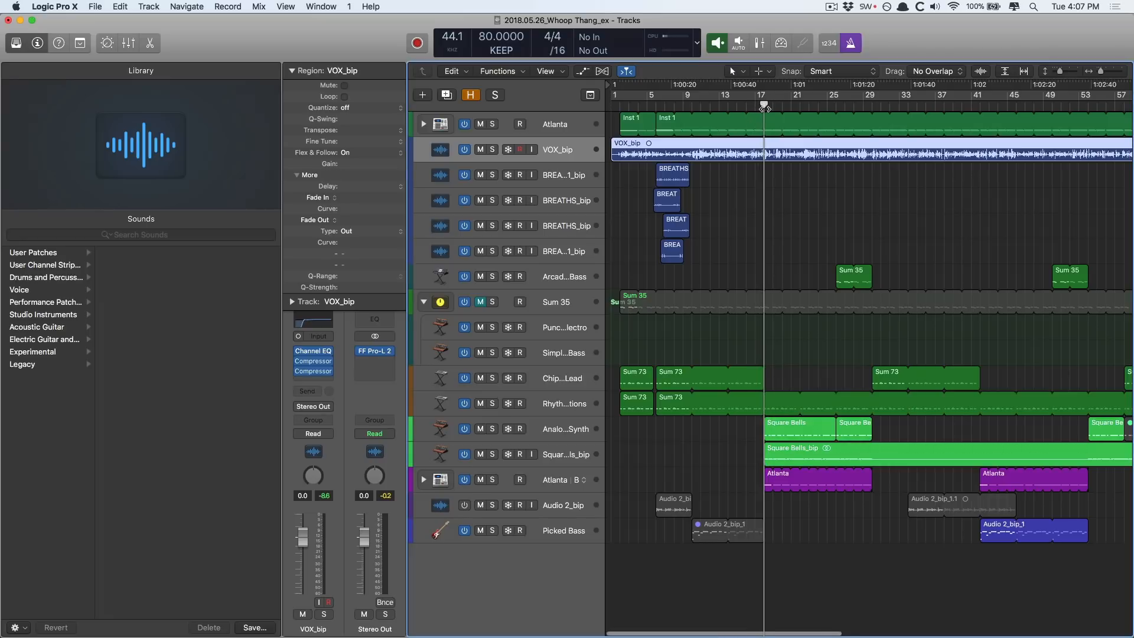
{"action": "mouse_move", "coordinate": [849, 232]}
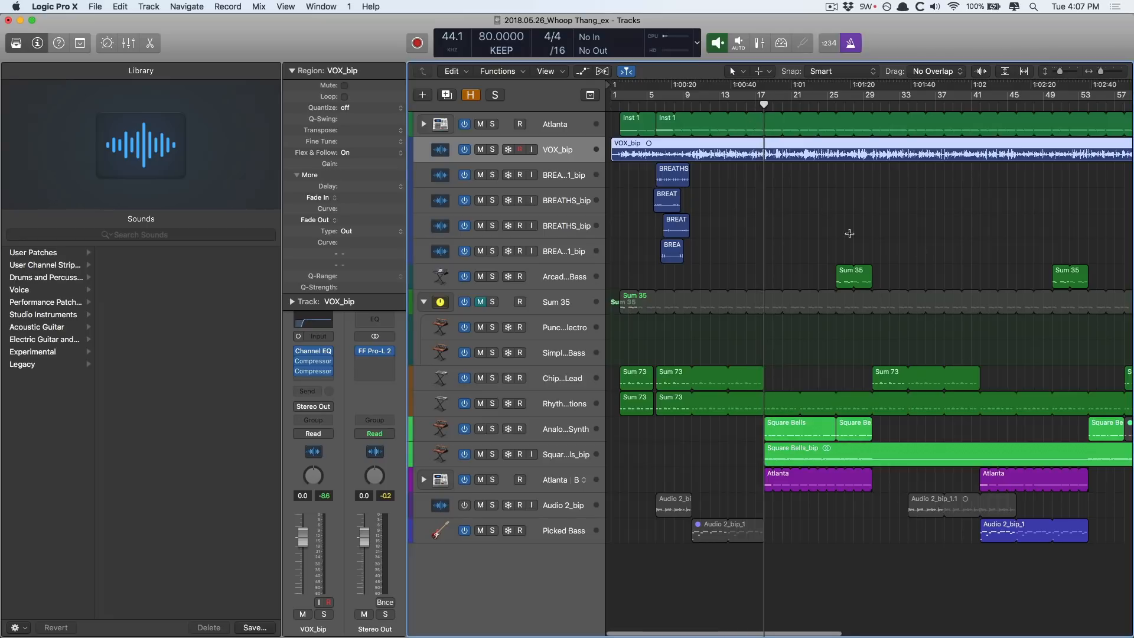
{"action": "mouse_move", "coordinate": [761, 174]}
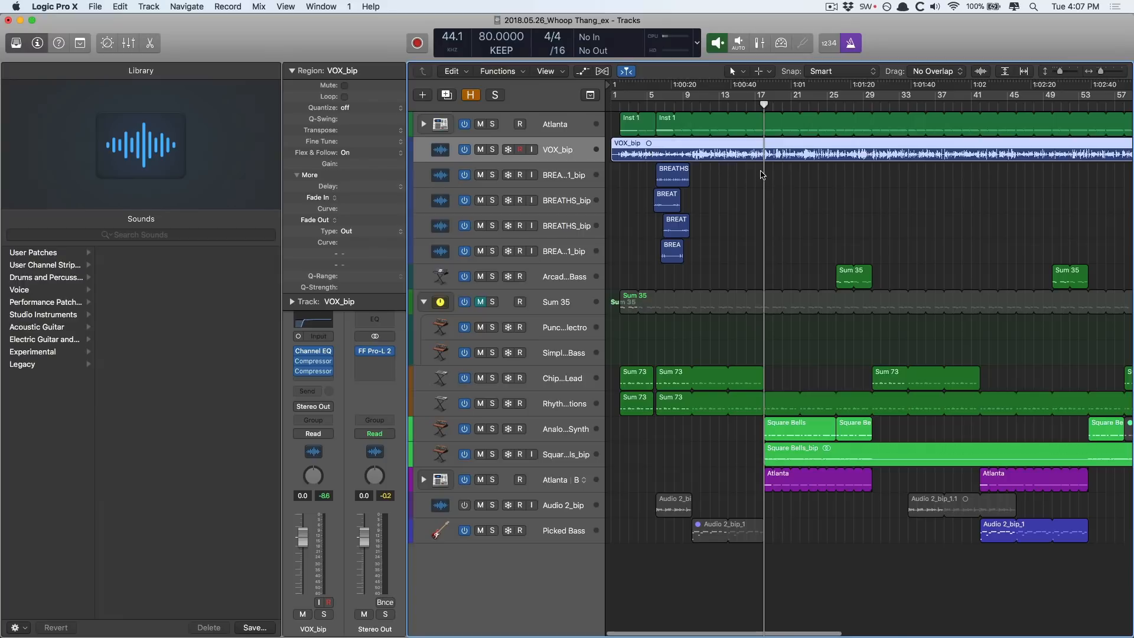
{"action": "scroll", "scroll_direction": "right", "scroll_amount": 3}
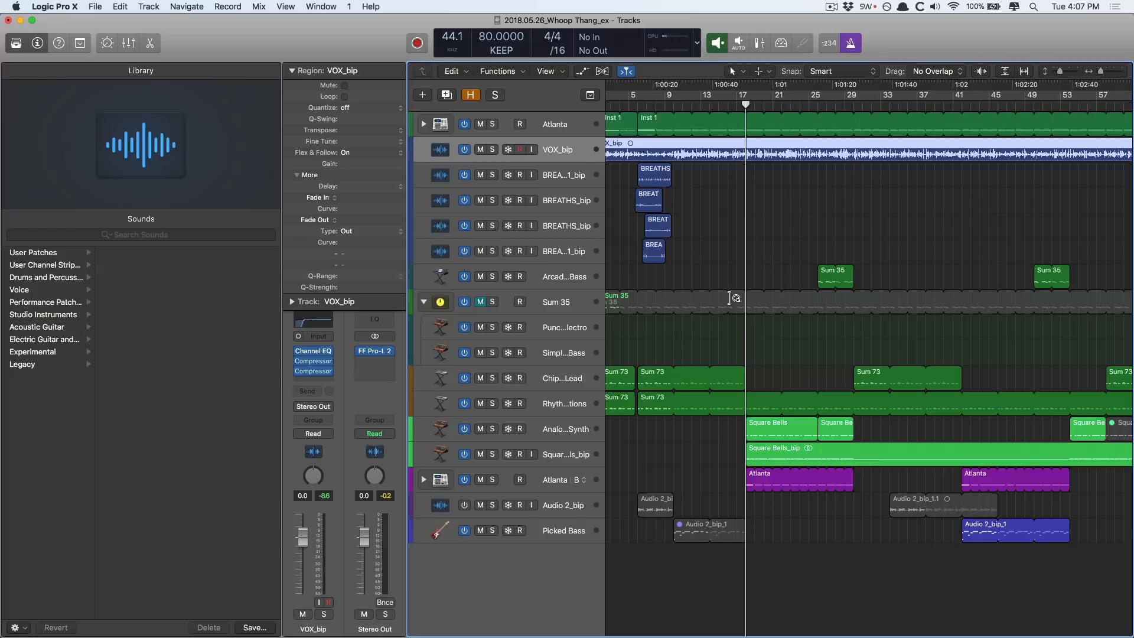
{"action": "mouse_move", "coordinate": [748, 135]}
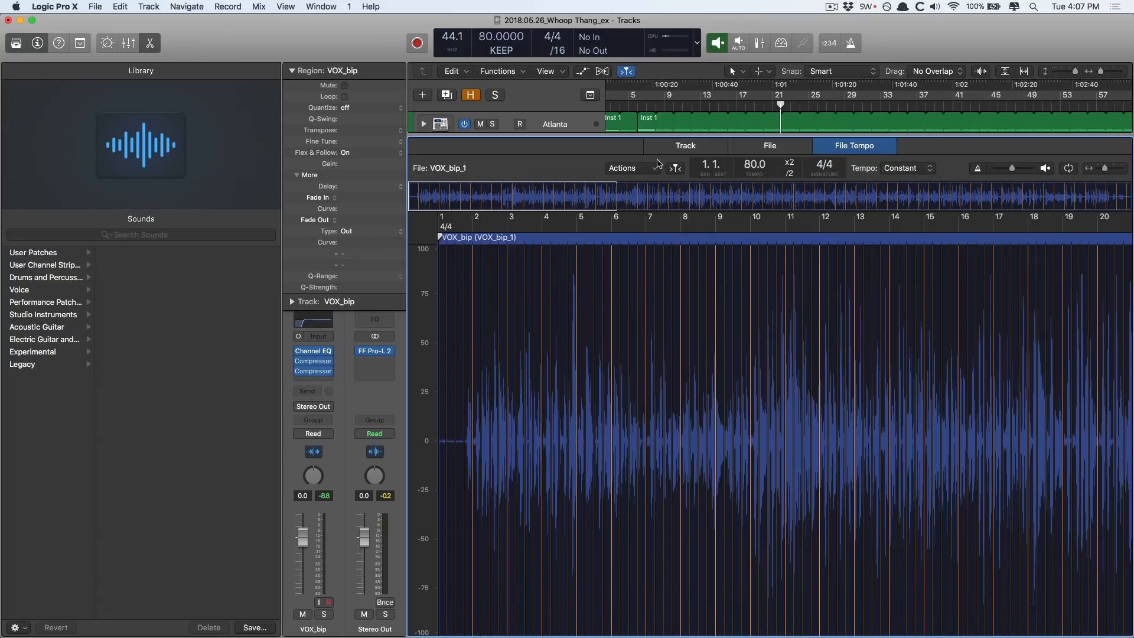
{"action": "left_click", "coordinate": [626, 168]}
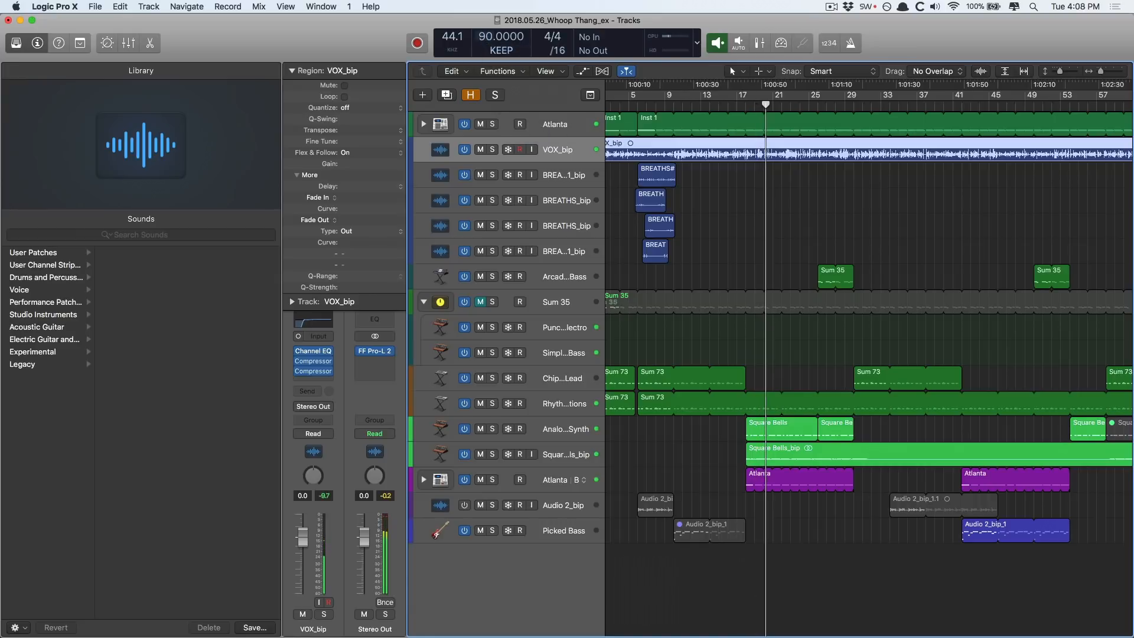
Restore the Whoop Thang tempo to 80 BPM and open the Window menu
{"action": "left_click", "coordinate": [501, 37]}
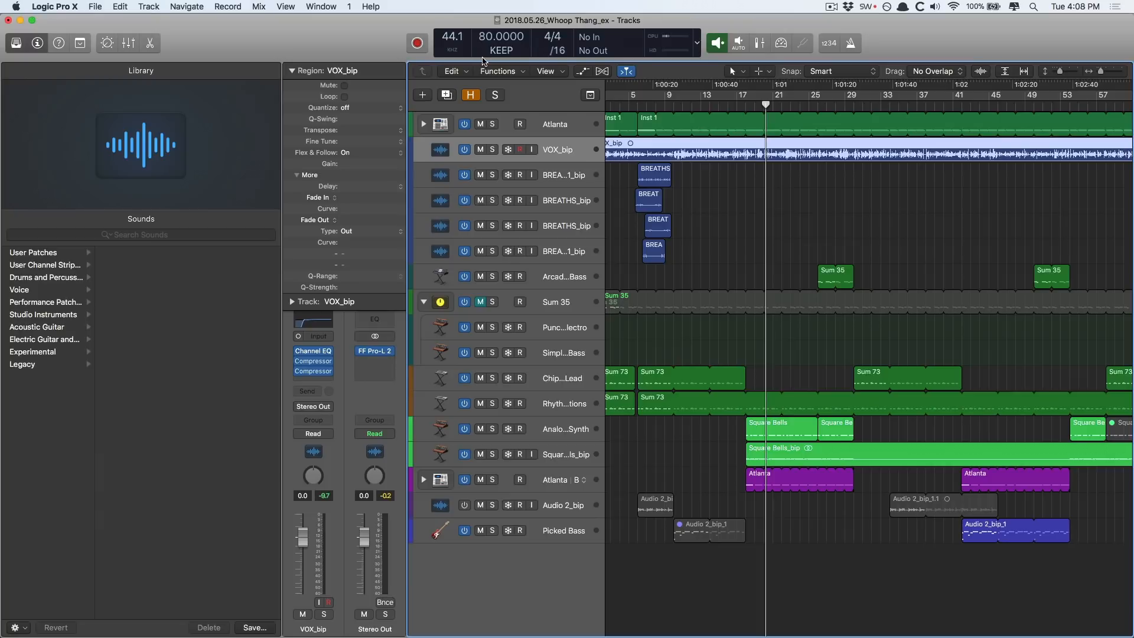
{"action": "left_click", "coordinate": [320, 6]}
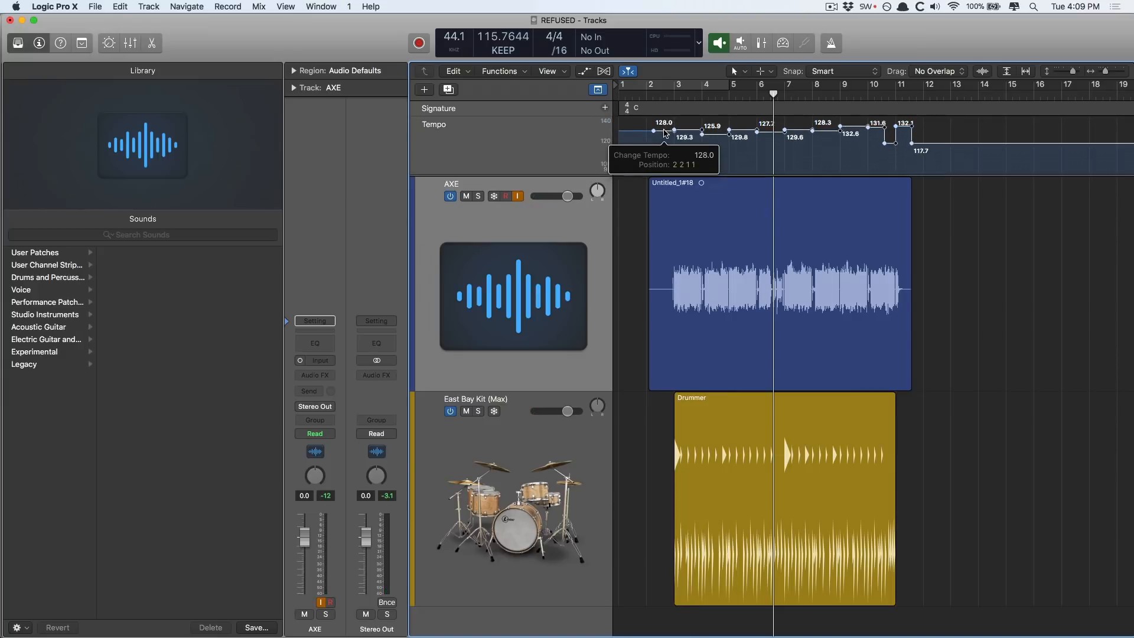
Drag all REFUSED tempo nodes up so the first node reads 158 BPM
{"action": "left_click_drag", "start_coordinate": [666, 133], "coordinate": [665, 109]}
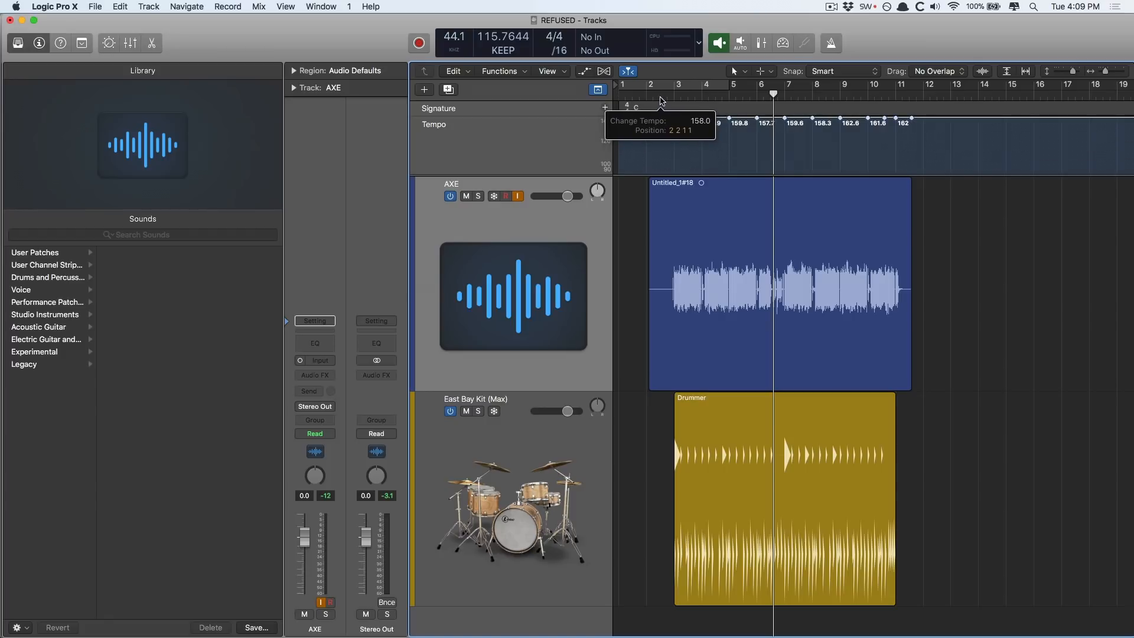